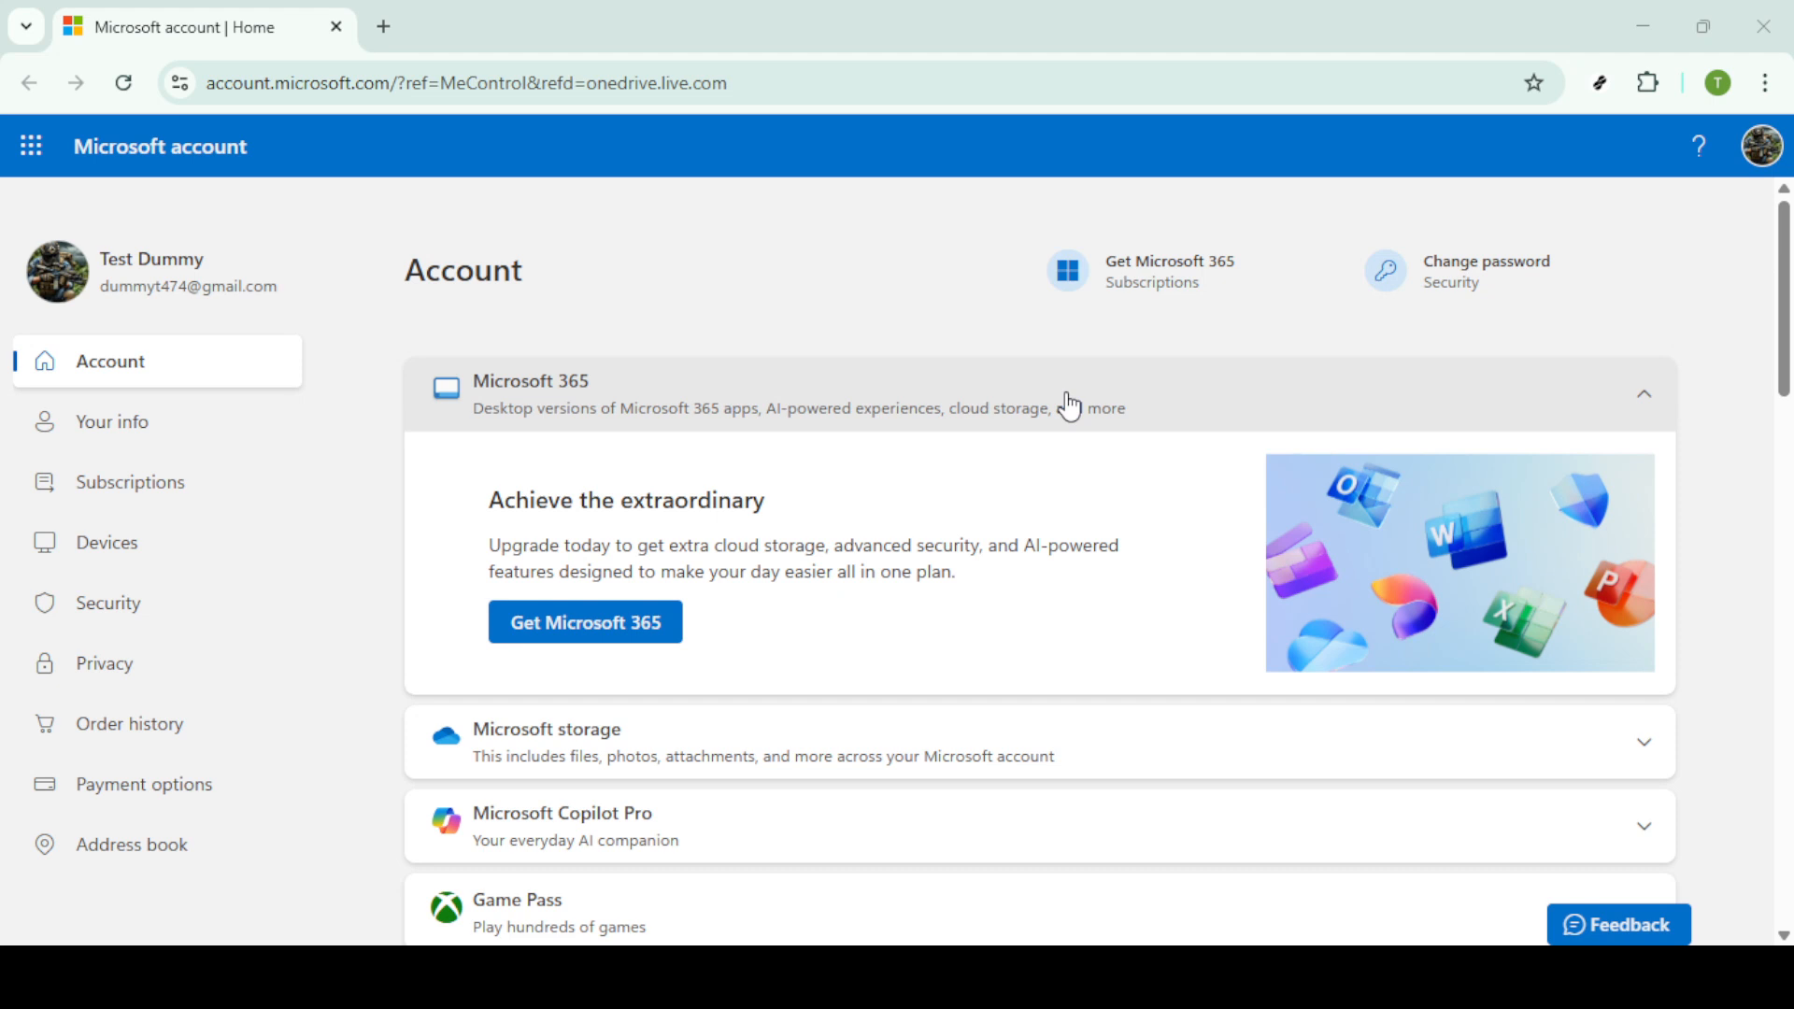
mouse_move(1077, 403)
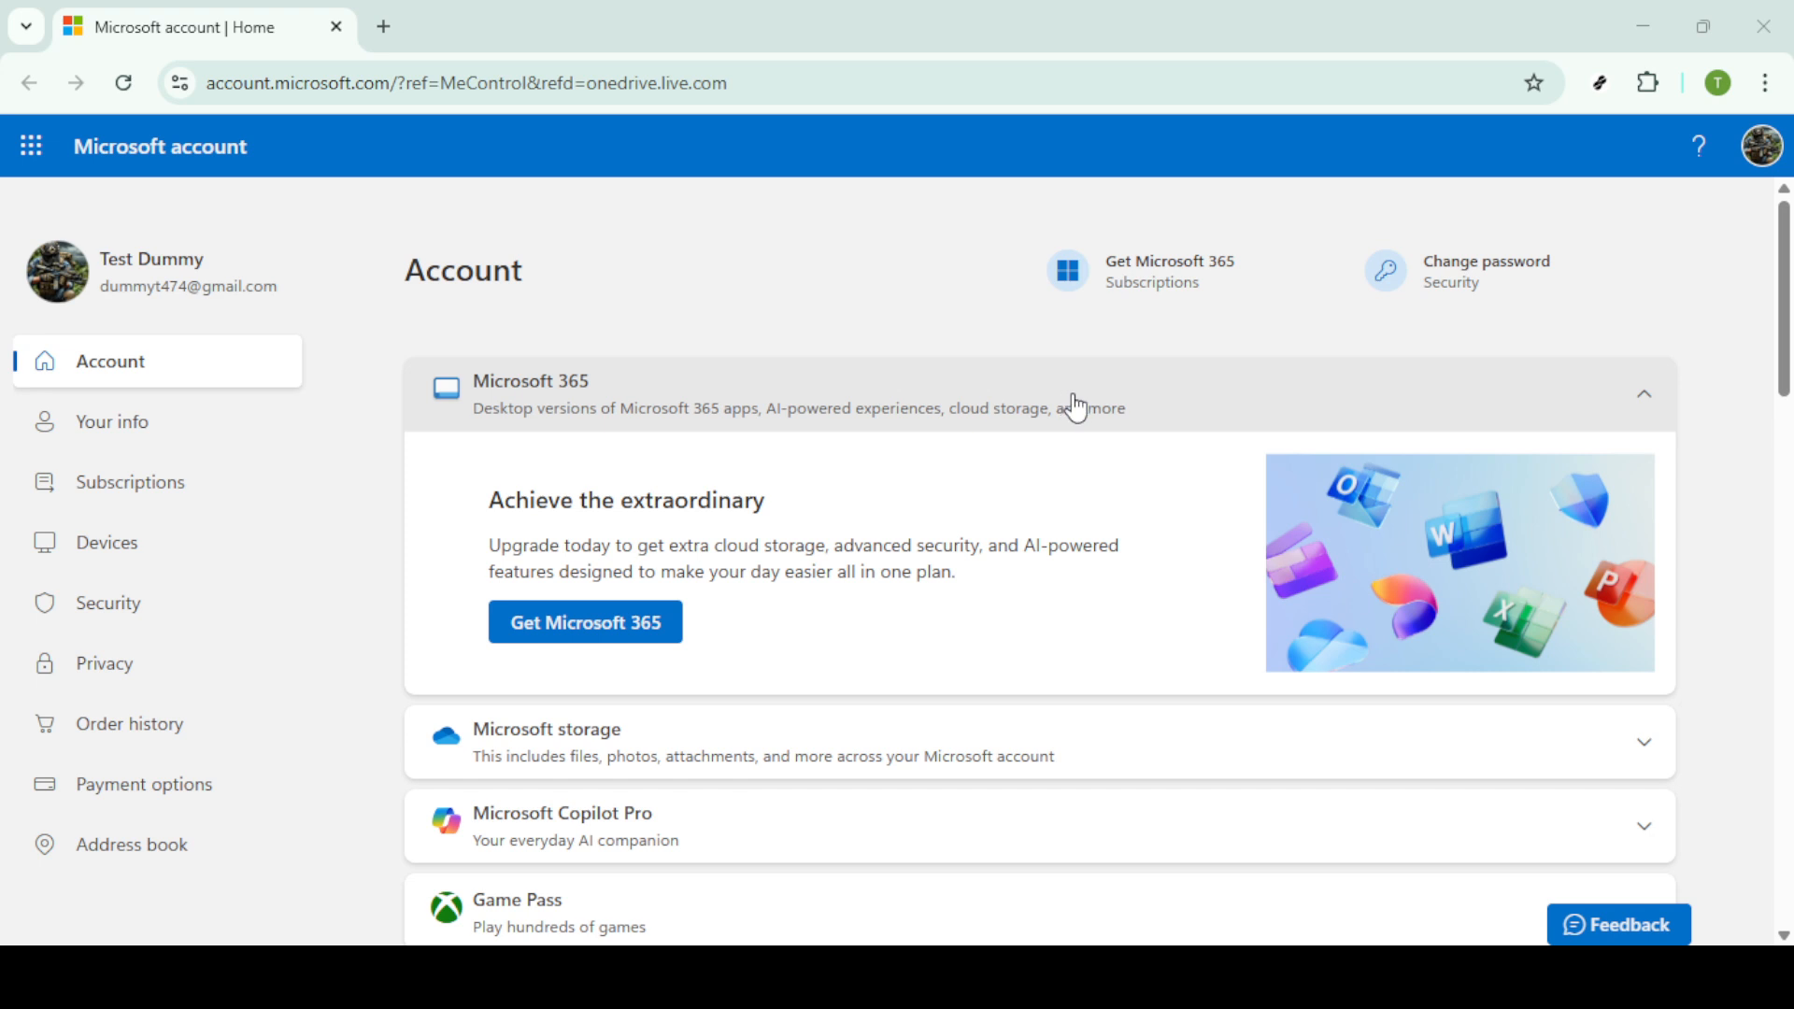
mouse_move(534, 134)
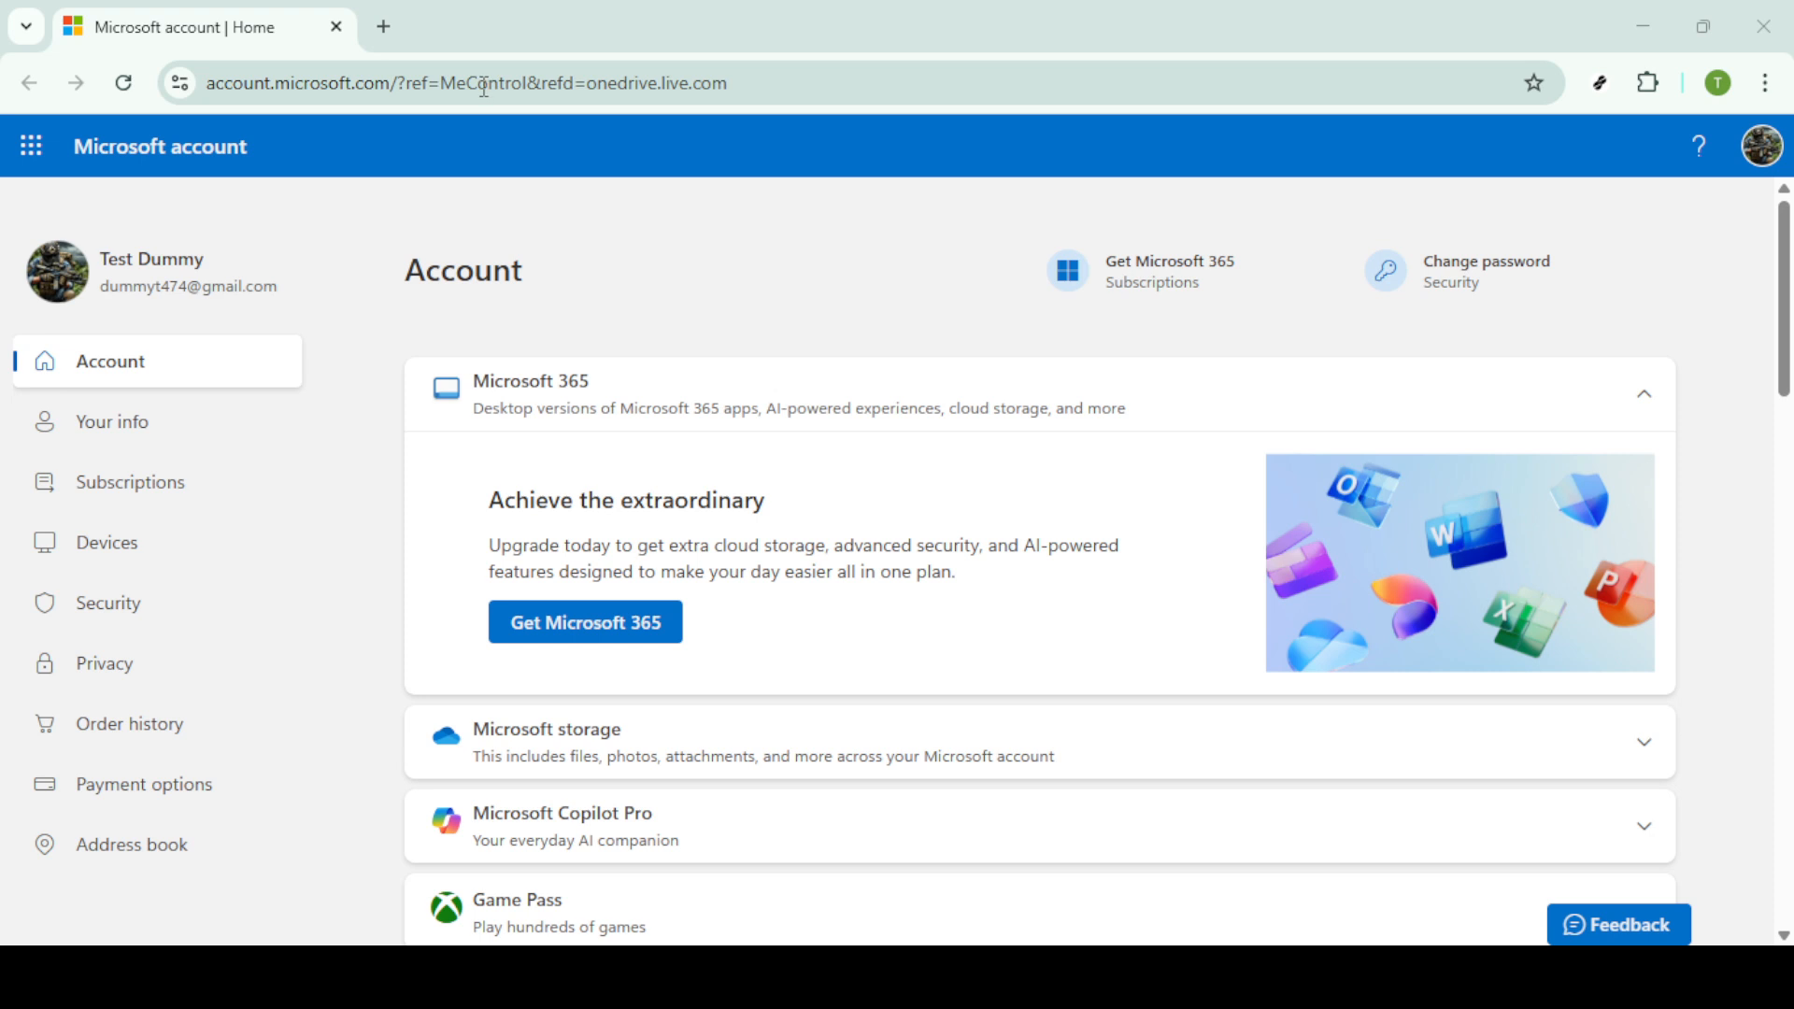
Step: Launch OneDrive from the Microsoft 365 app launcher into a new tab on its Home page
left_click(471, 84)
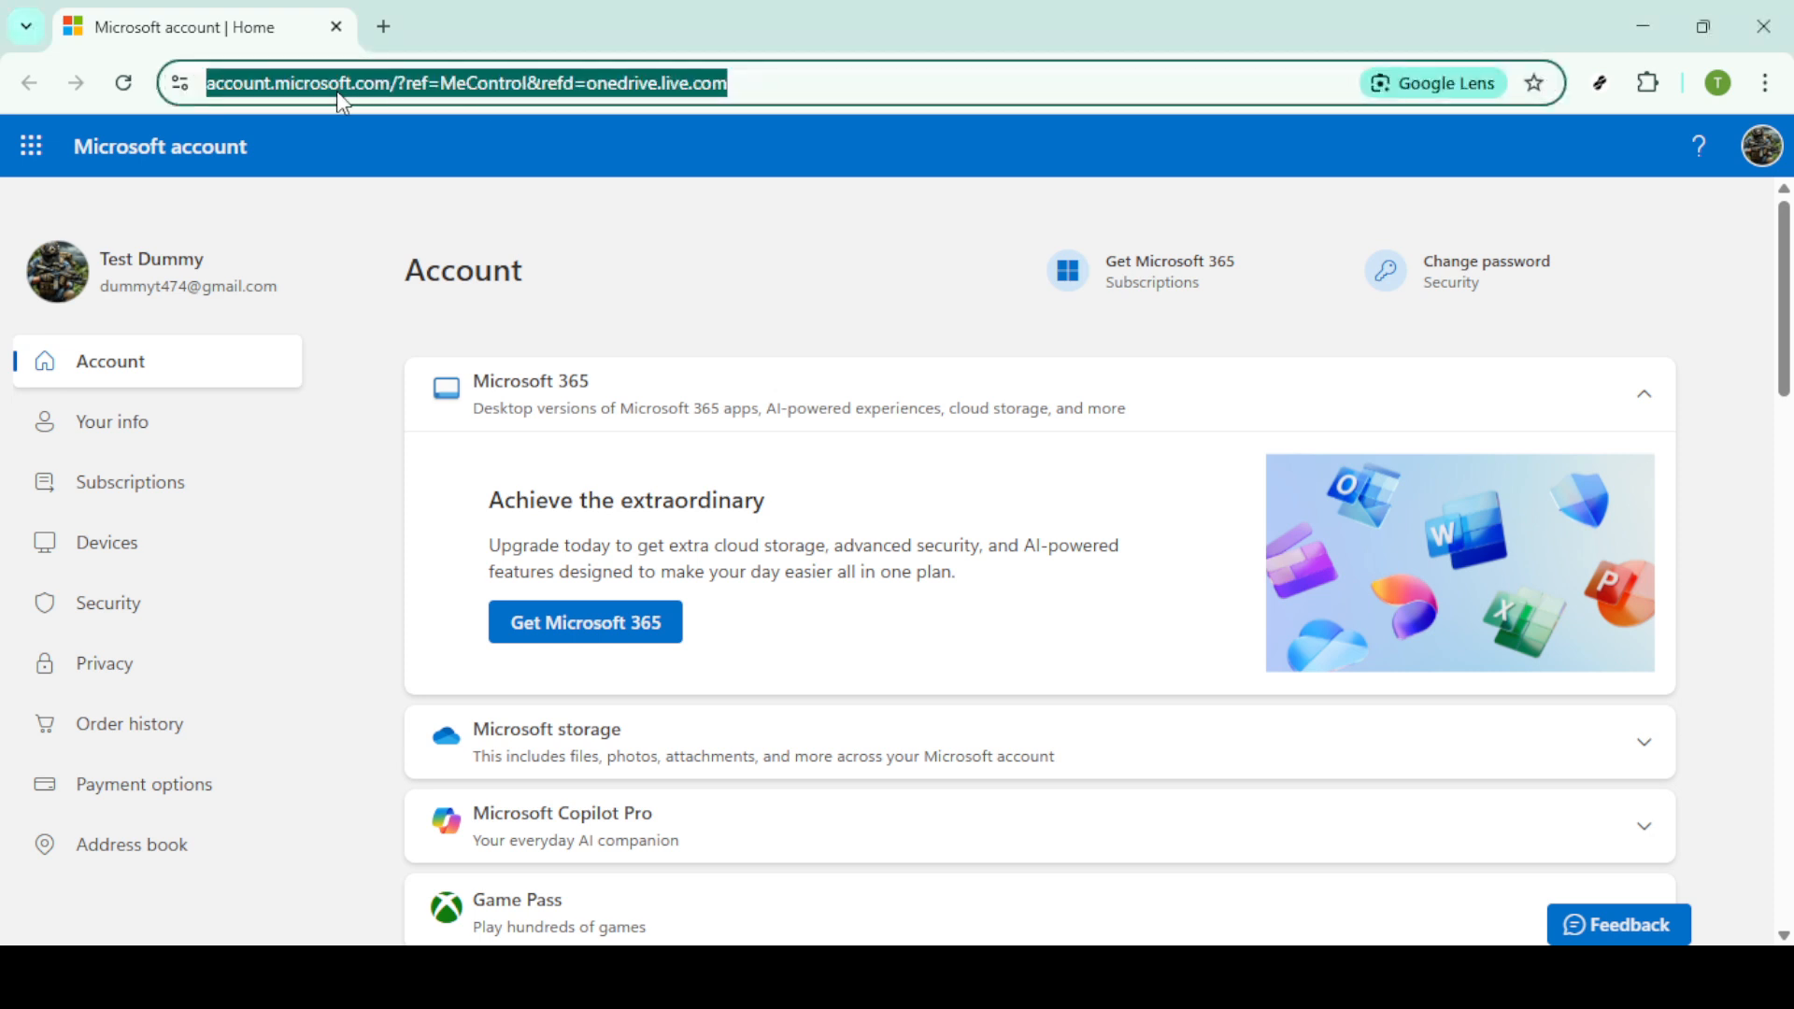
left_click(418, 82)
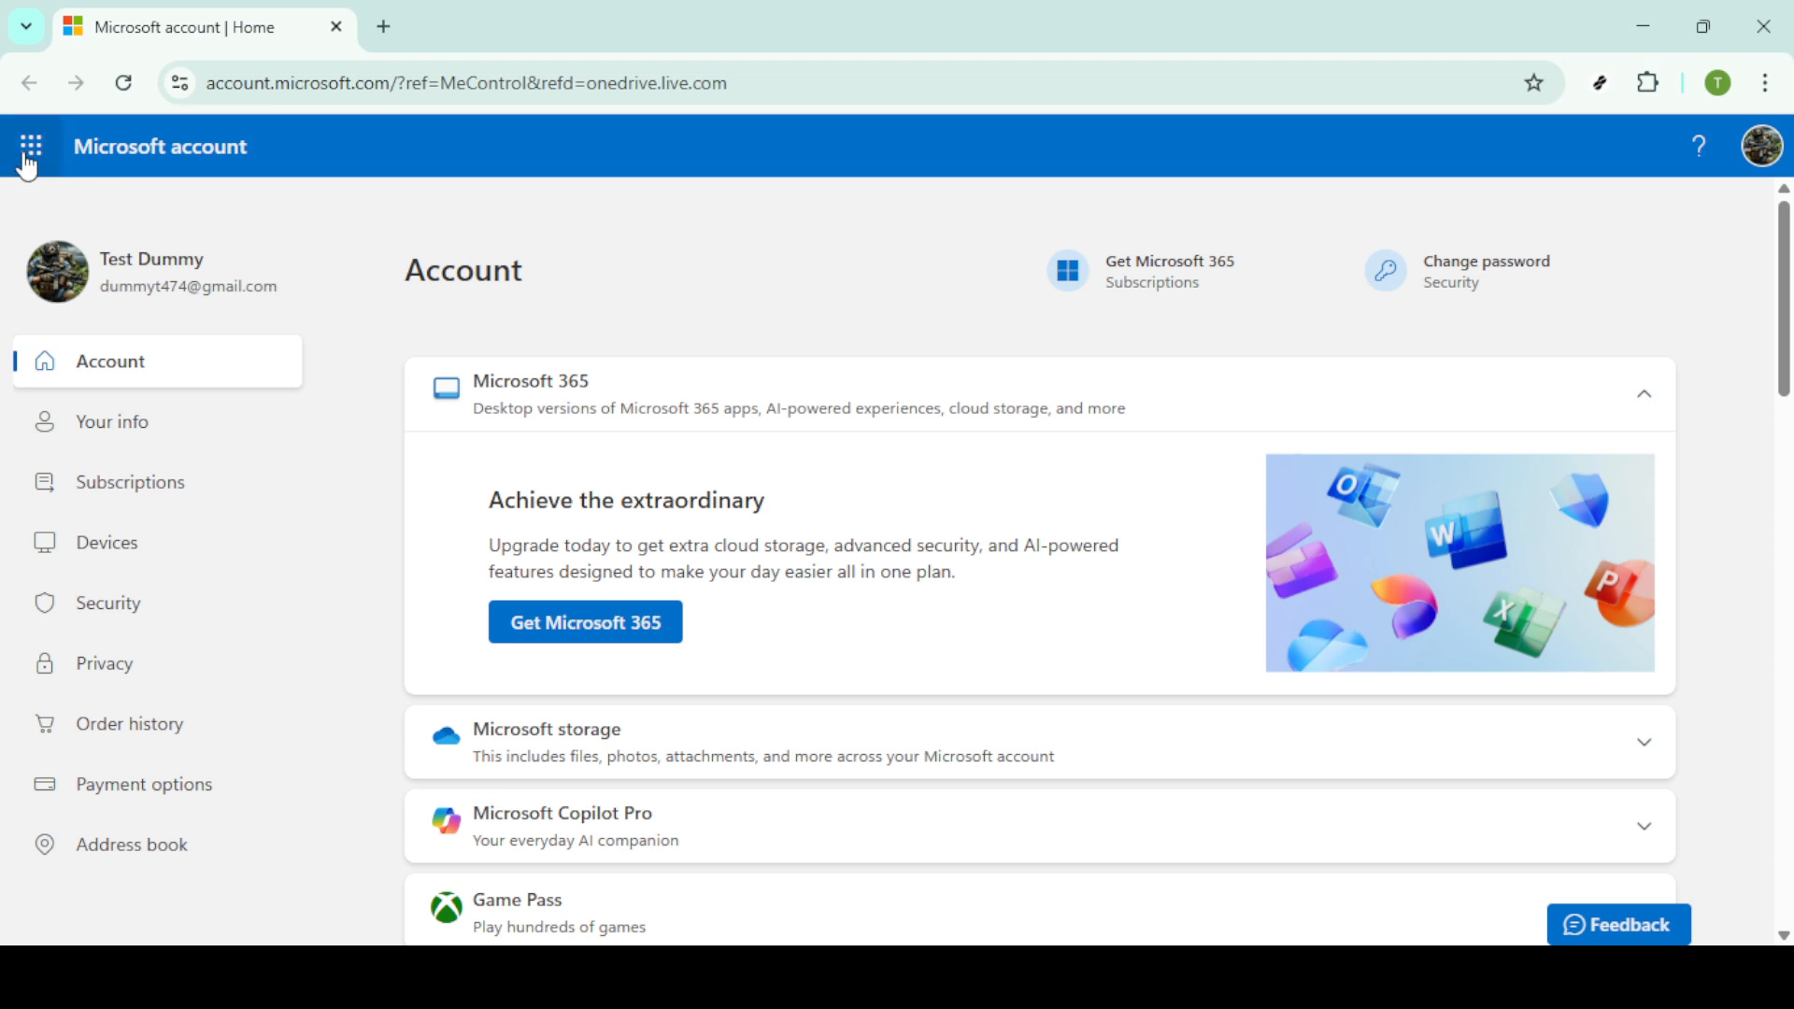
left_click(34, 148)
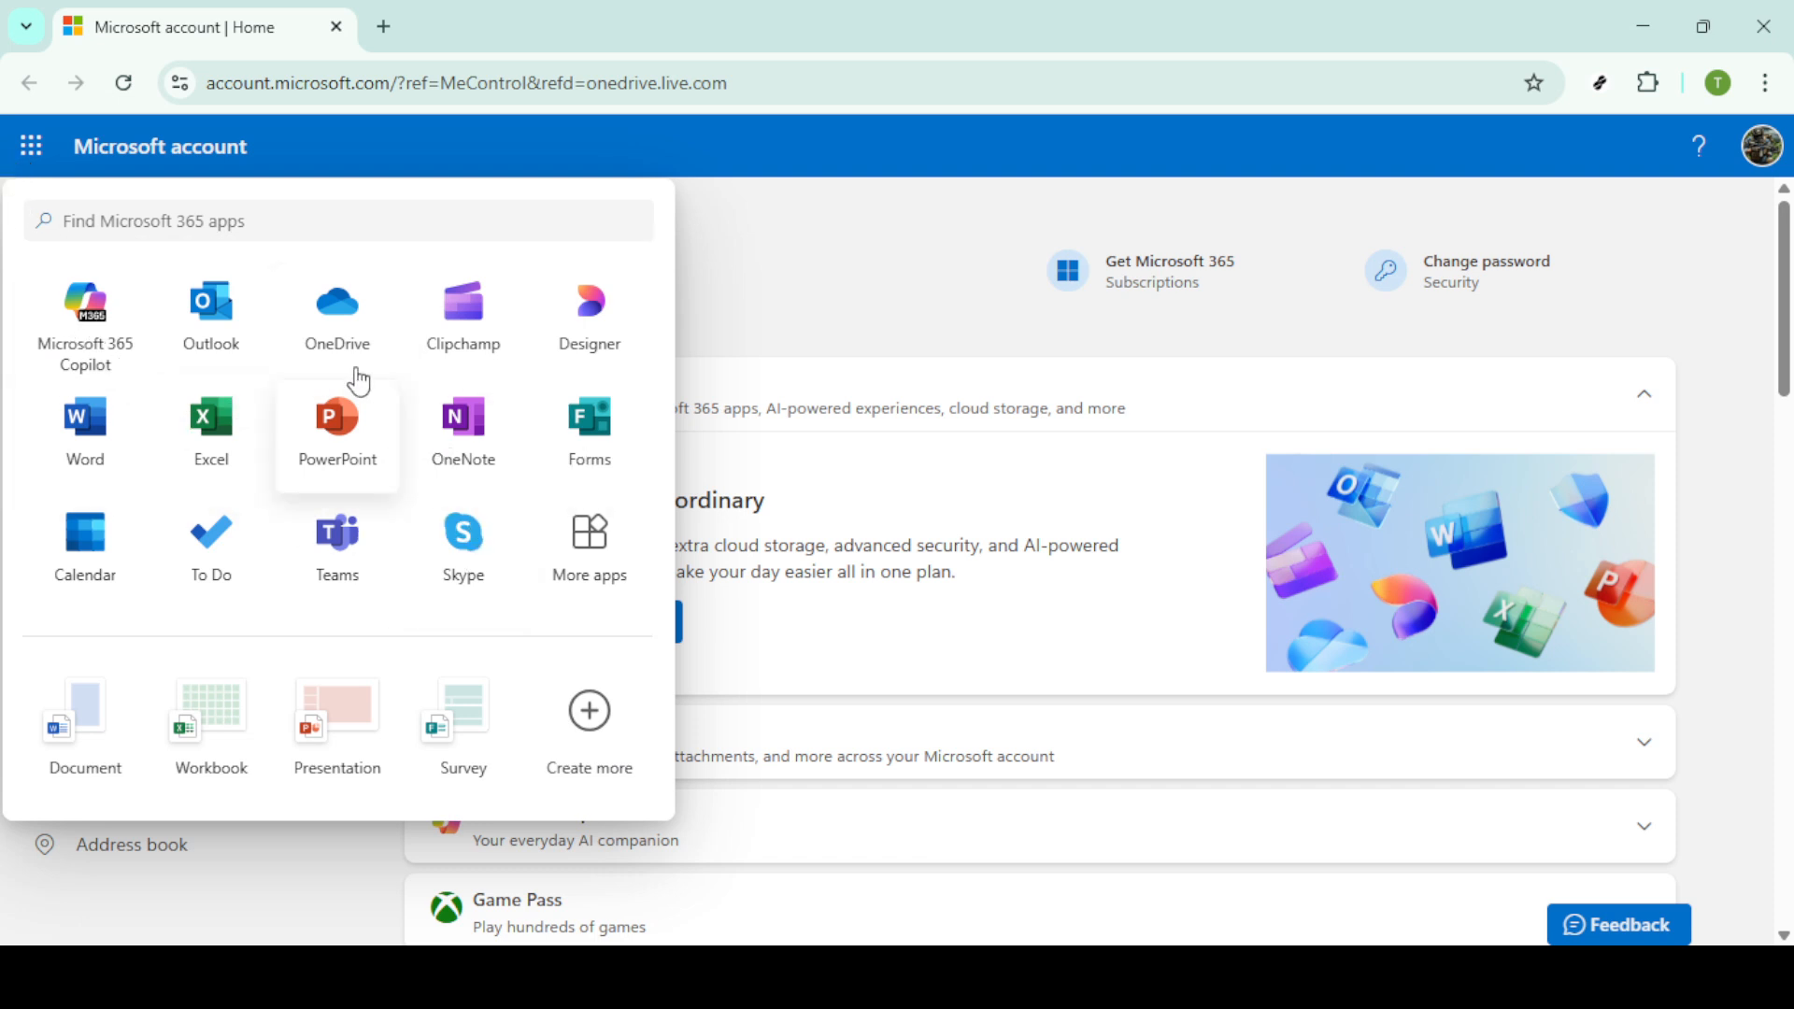
mouse_move(336, 361)
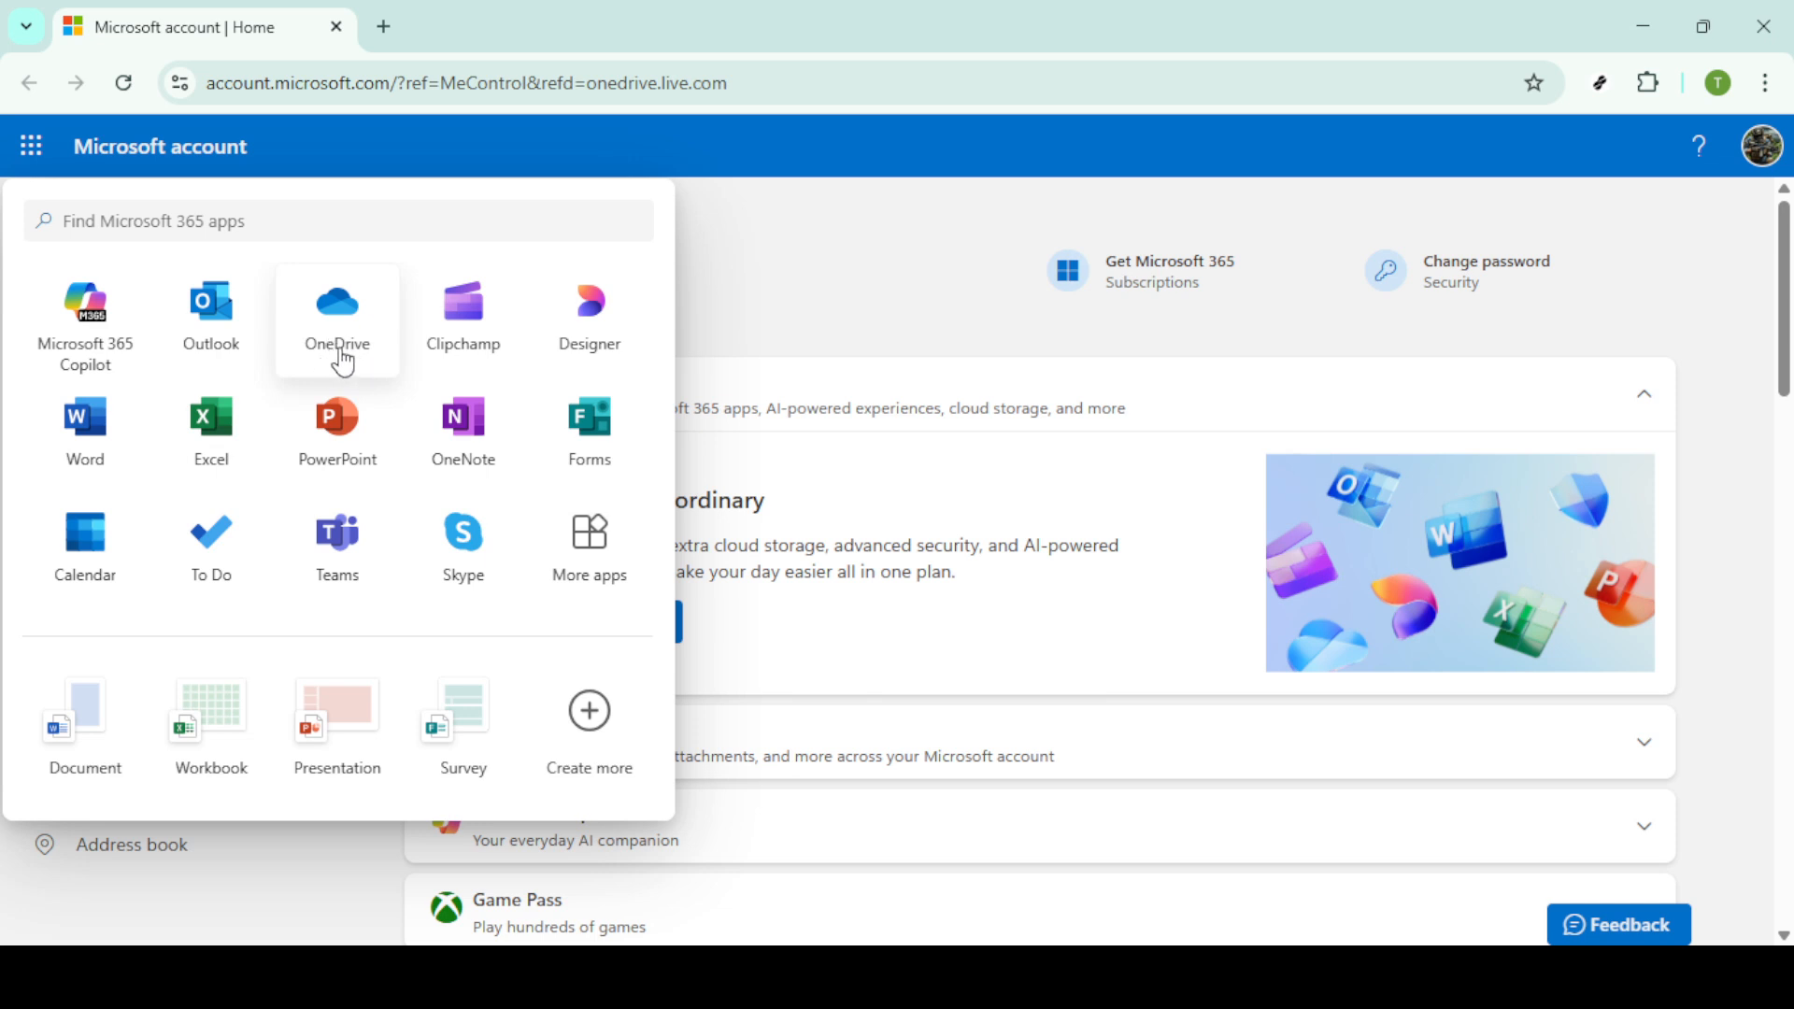
left_click(336, 303)
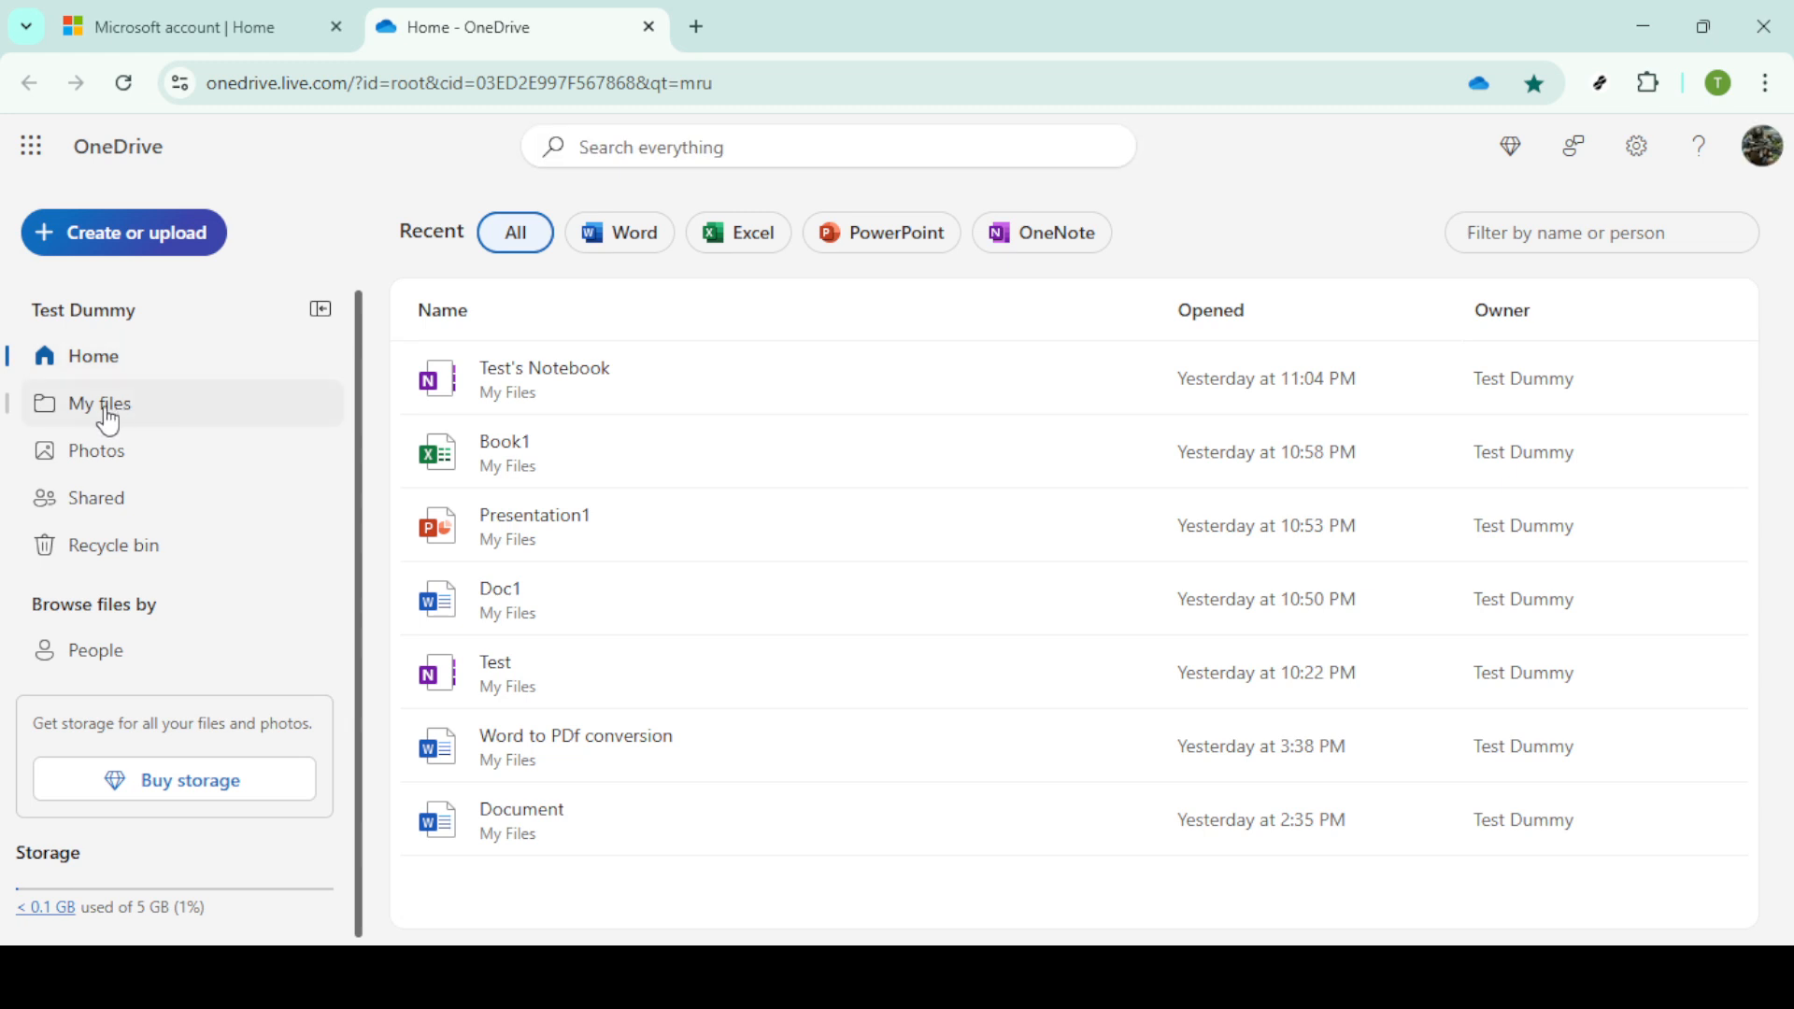
Step: Go to My files and scroll down to the Videos folder
left_click(99, 404)
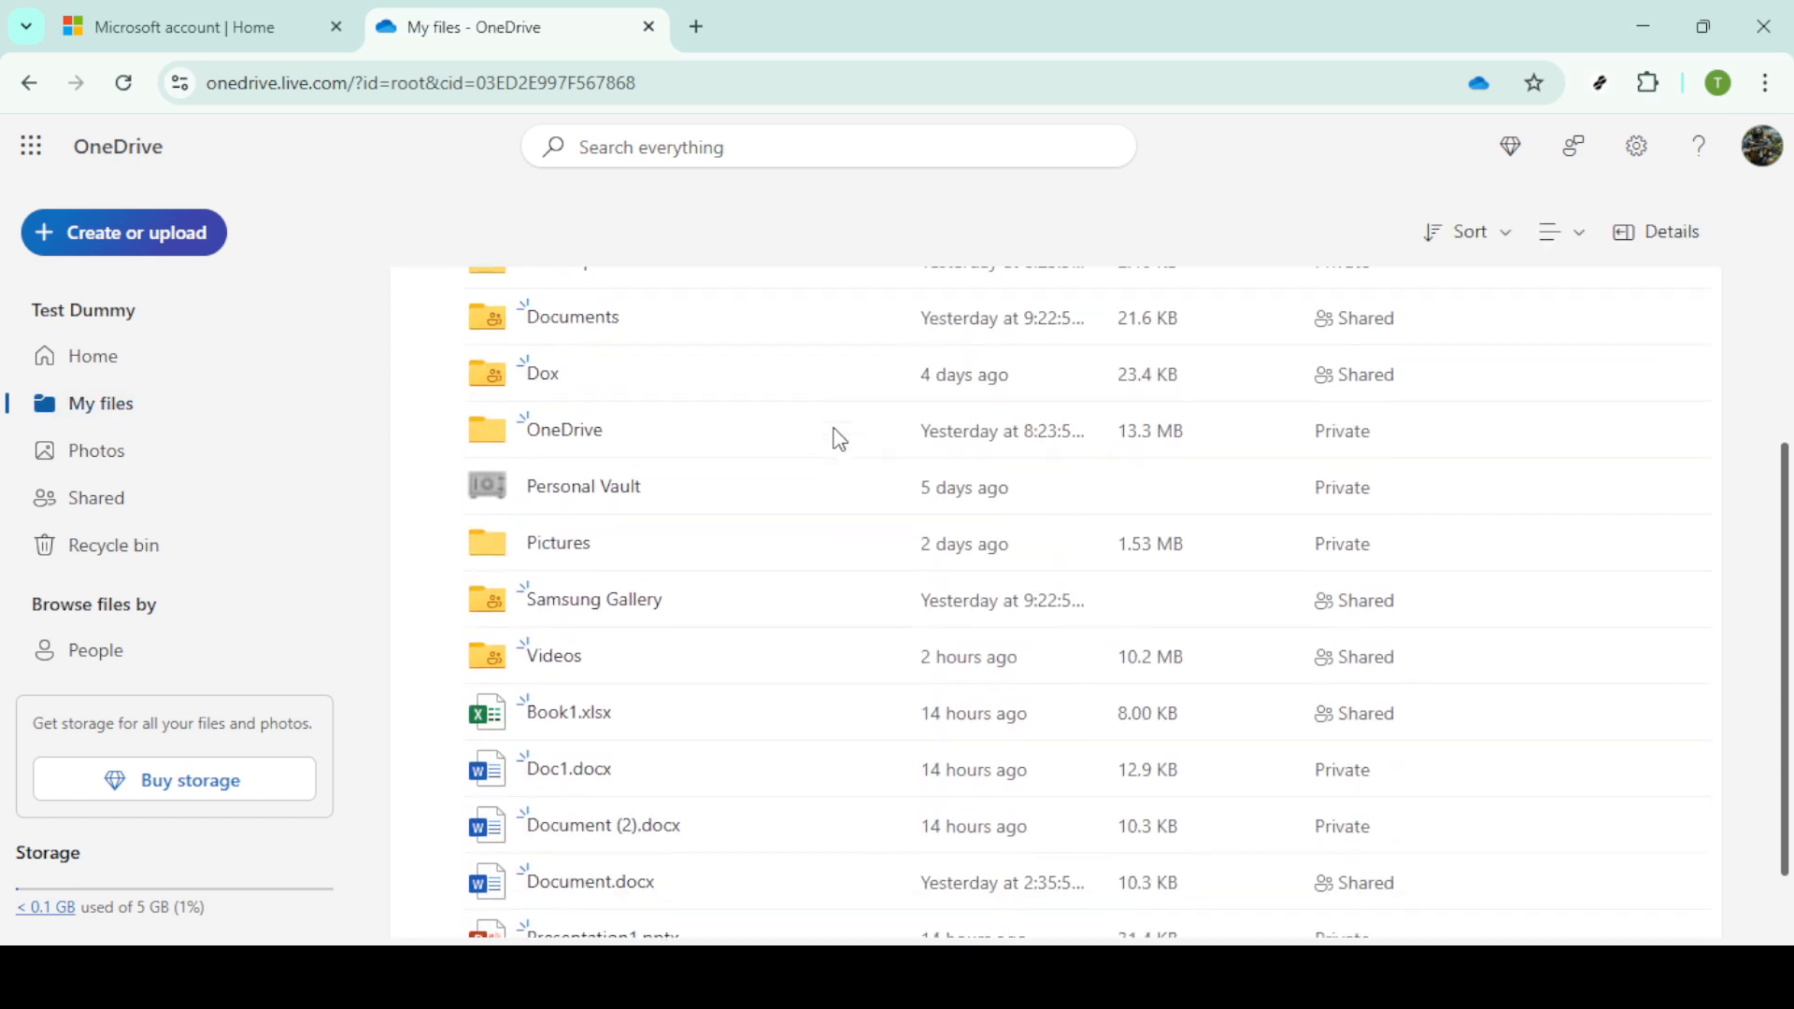
scroll("down", 3)
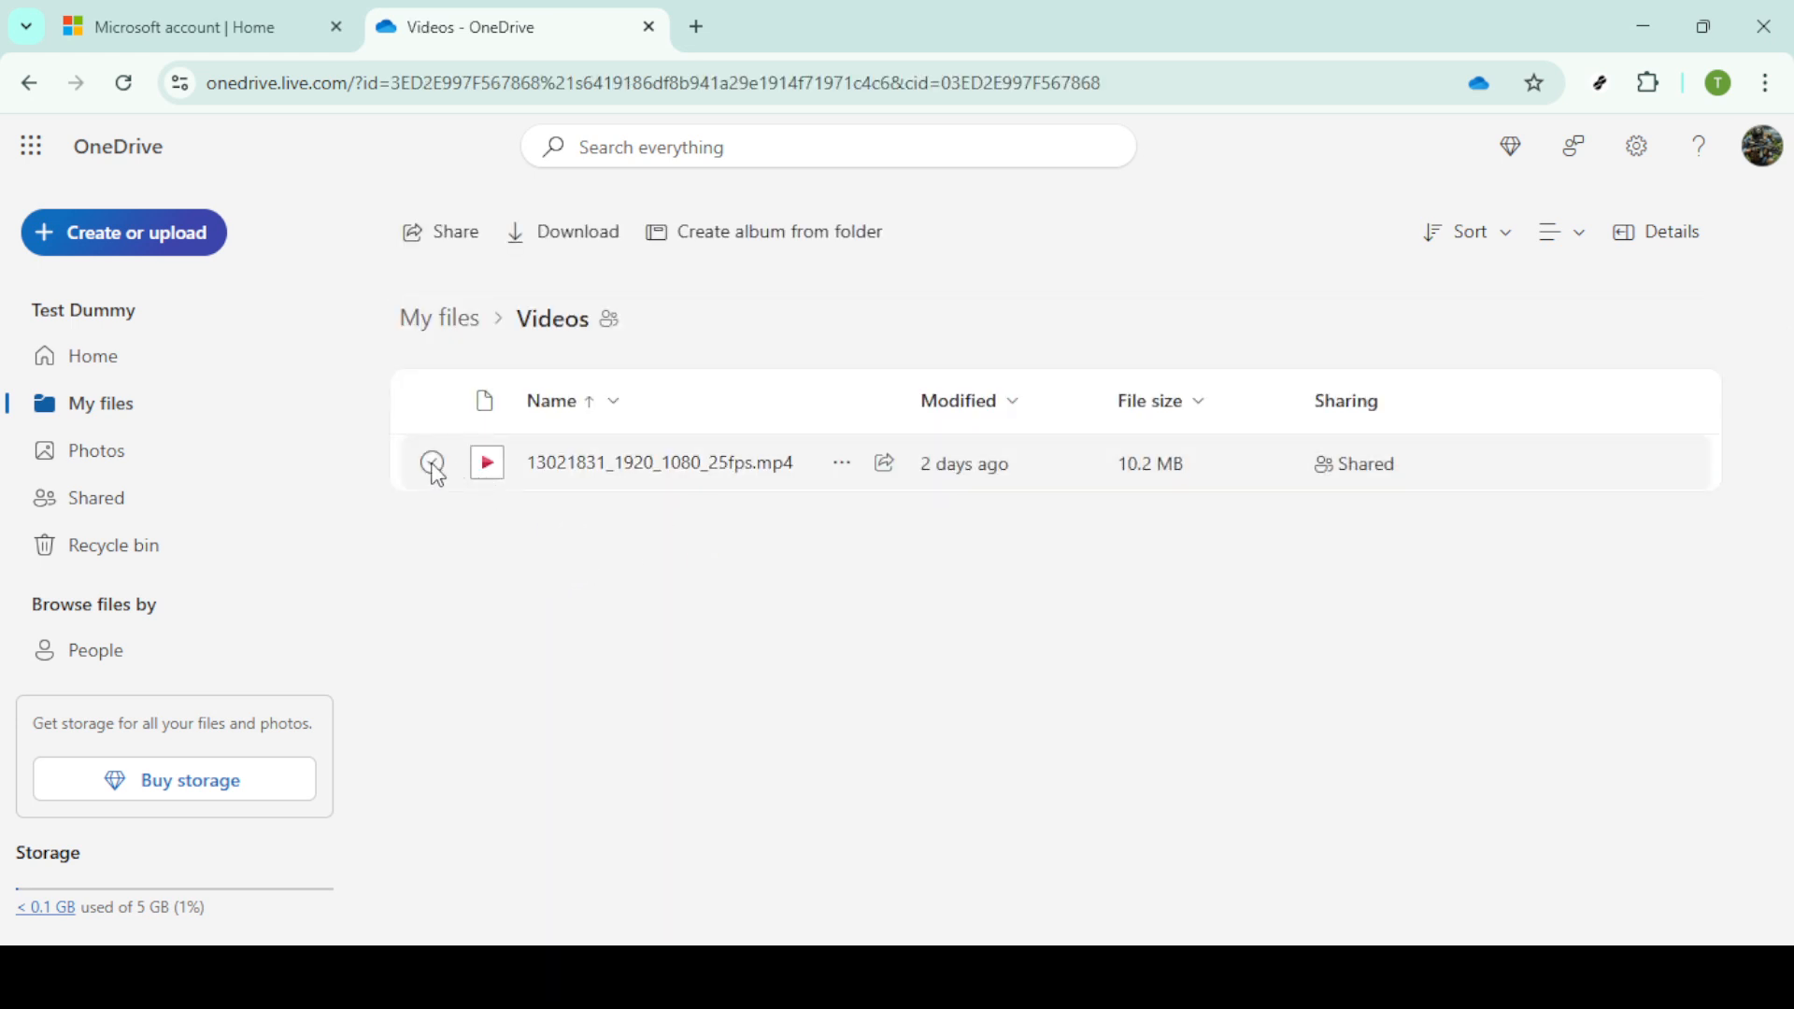
Step: Select the MP4 video in Videos and start sharing it
left_click(432, 463)
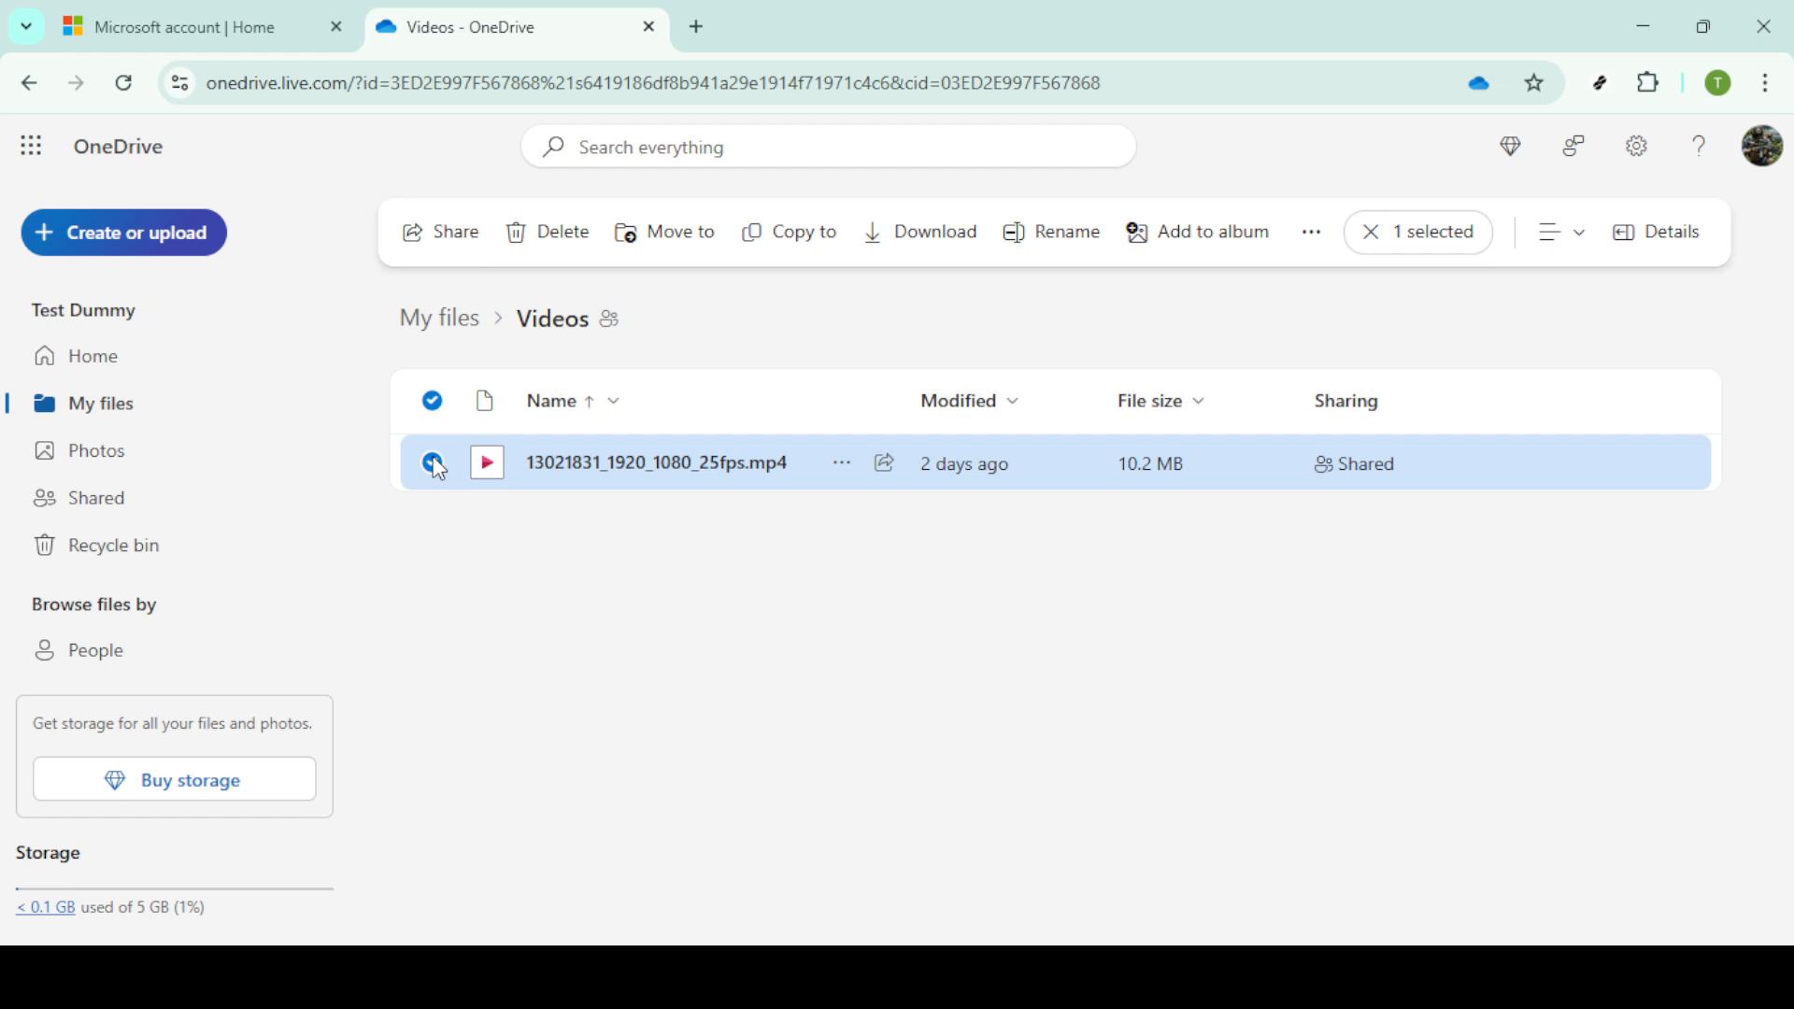
mouse_move(830, 465)
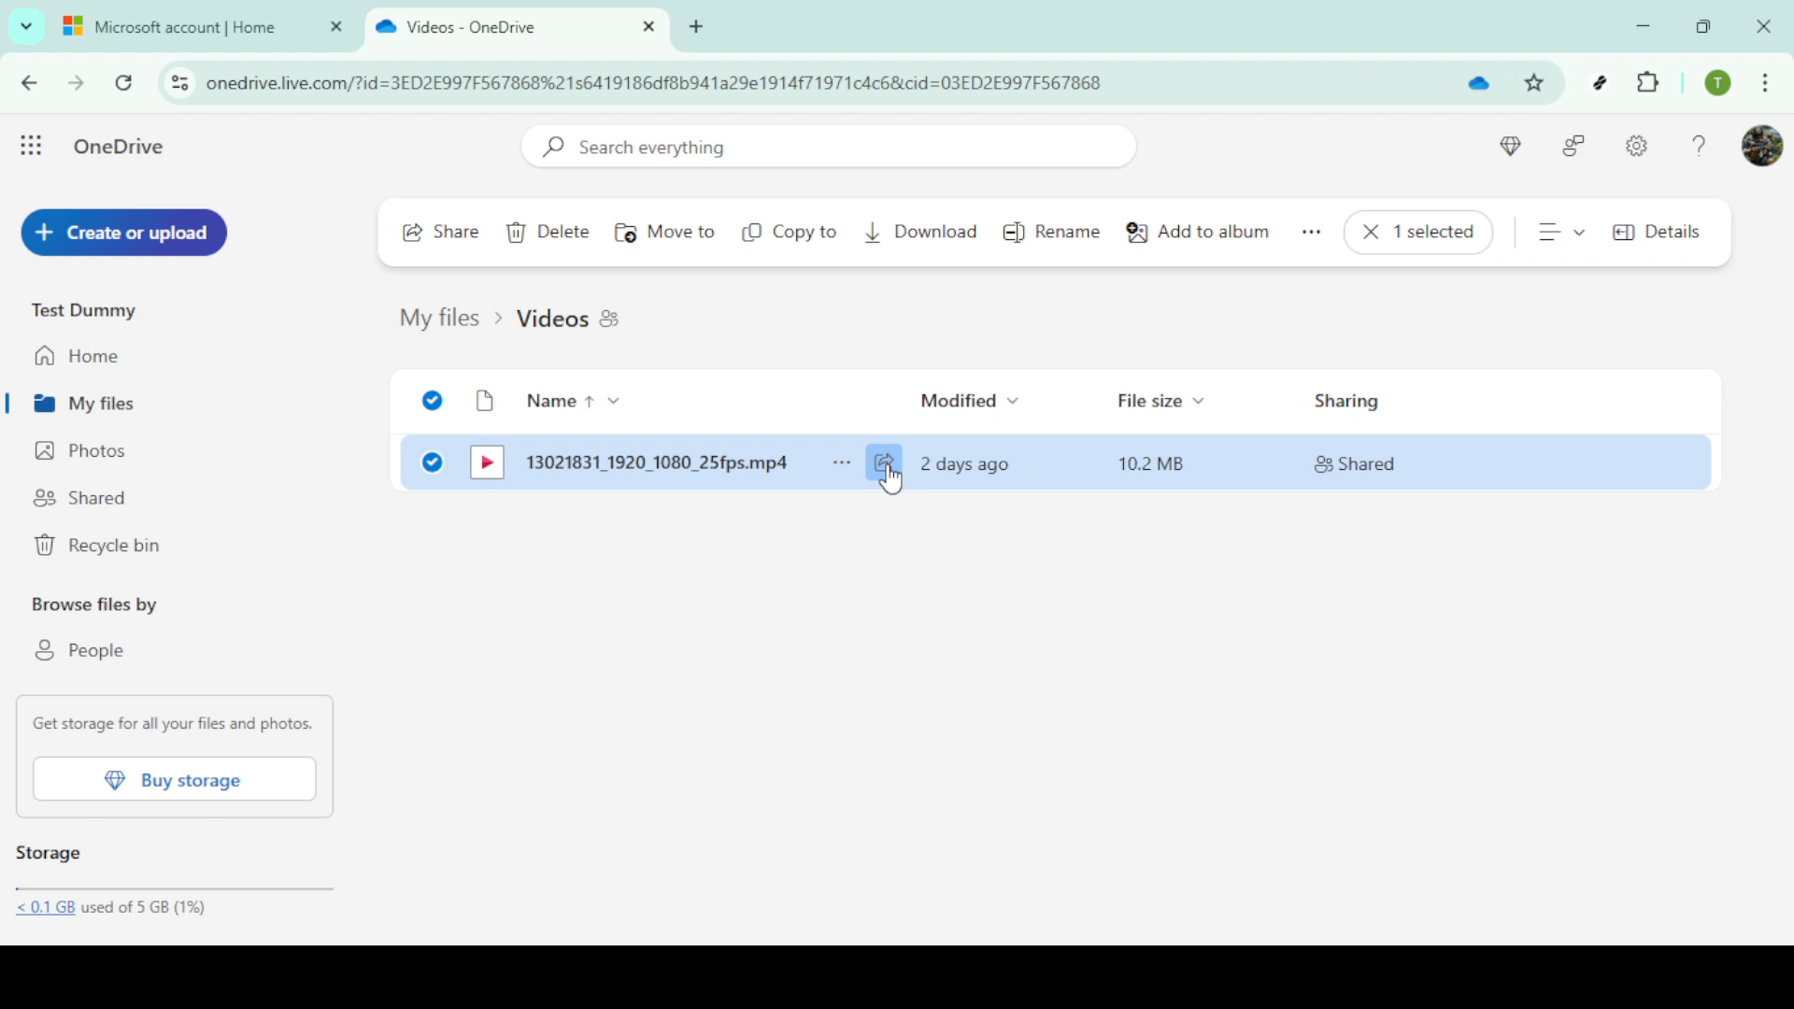
left_click(886, 464)
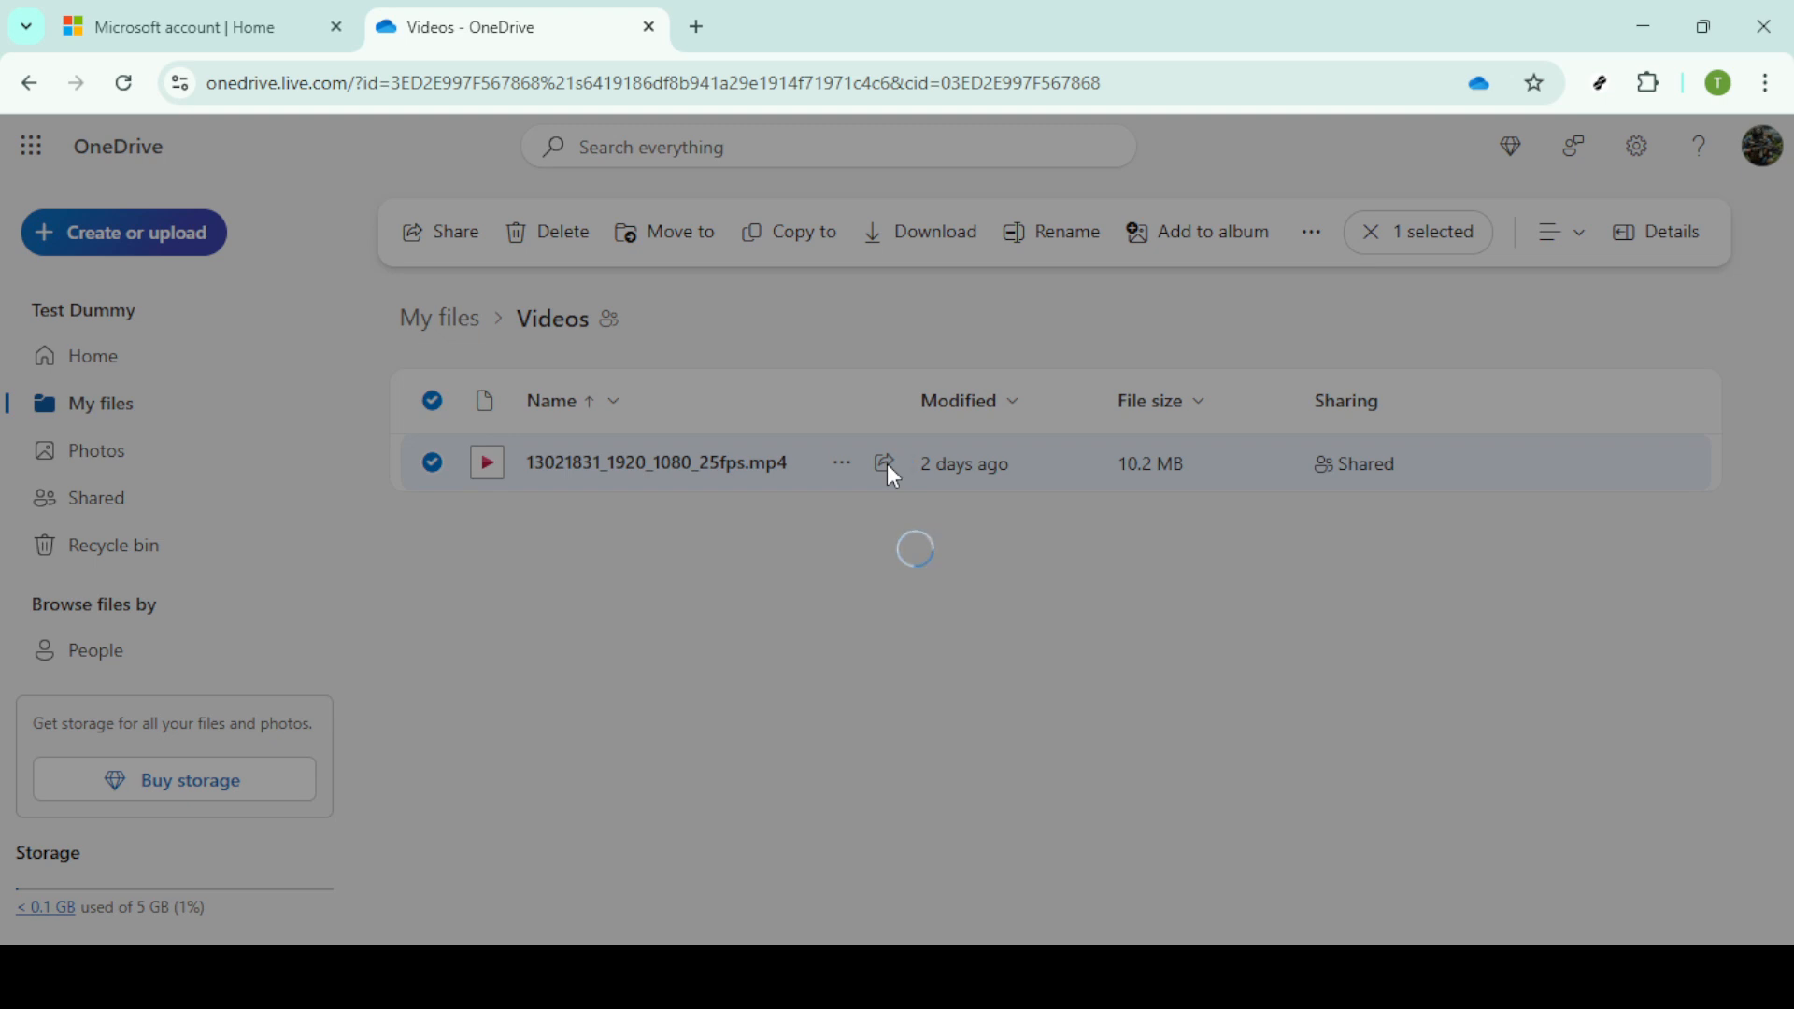
Step: In the video's Share dialog, reveal the Can edit / Can view permission choices
left_click(882, 464)
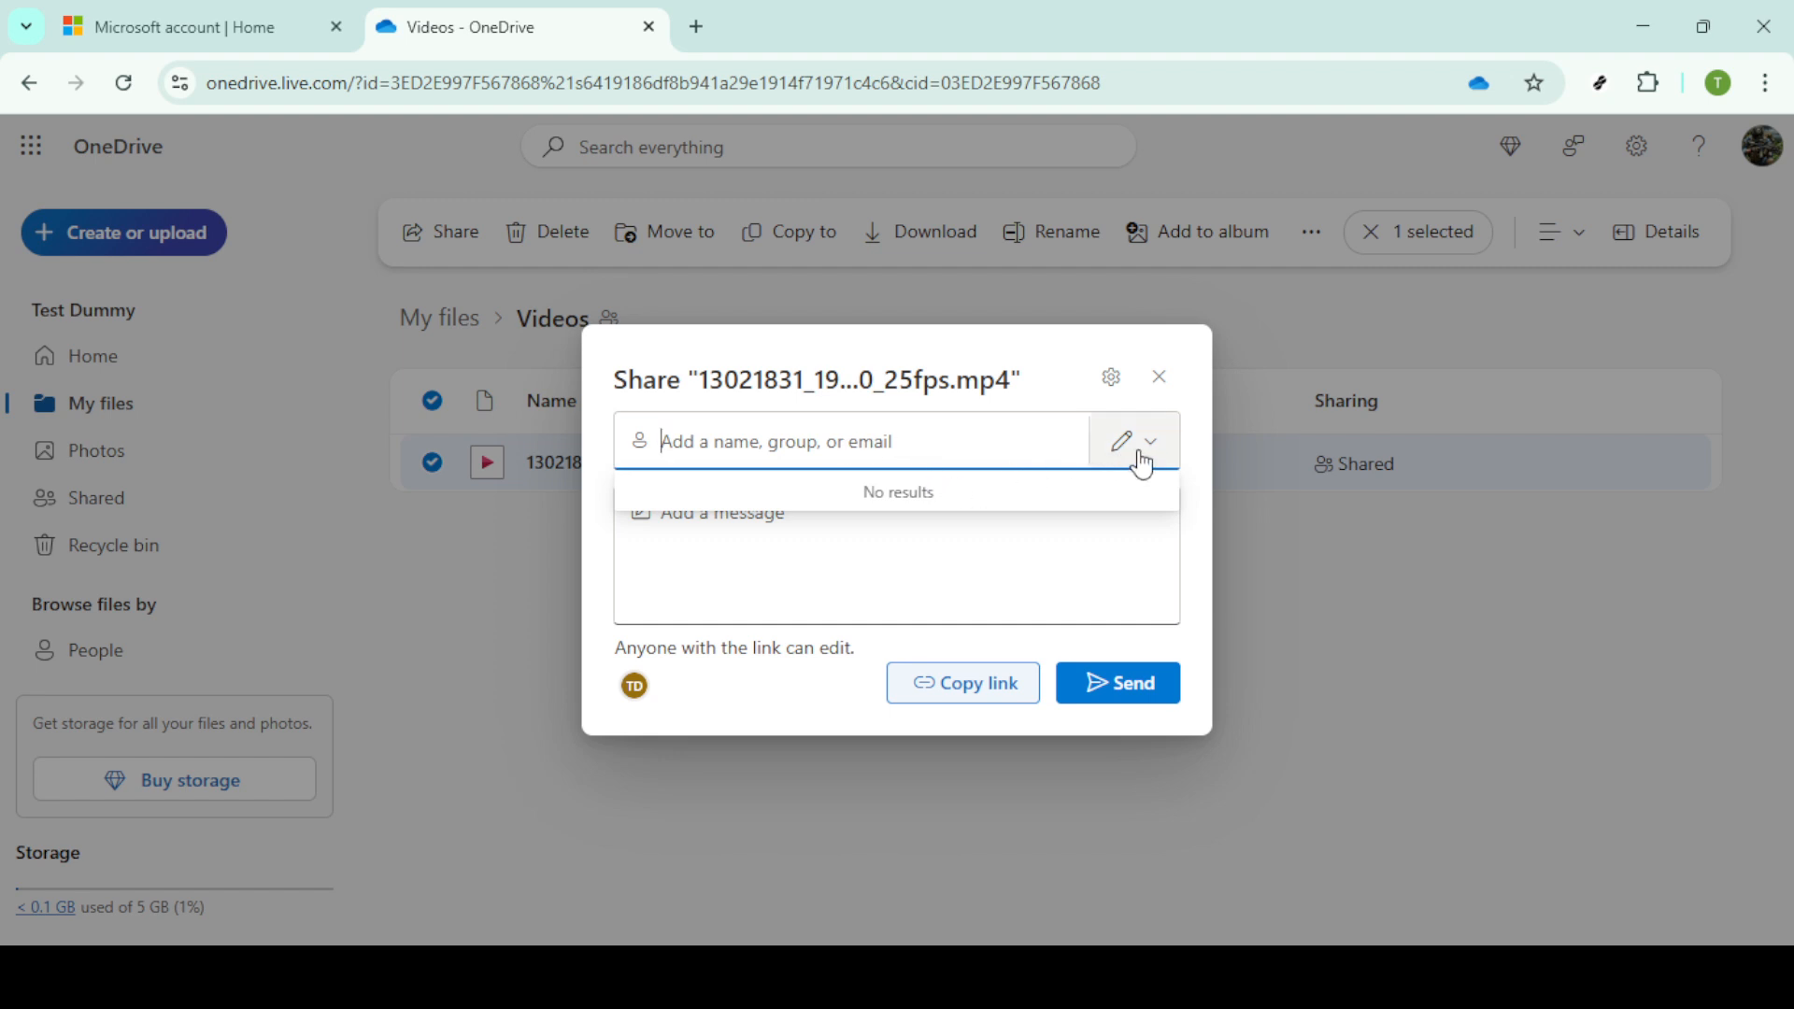
left_click(1155, 439)
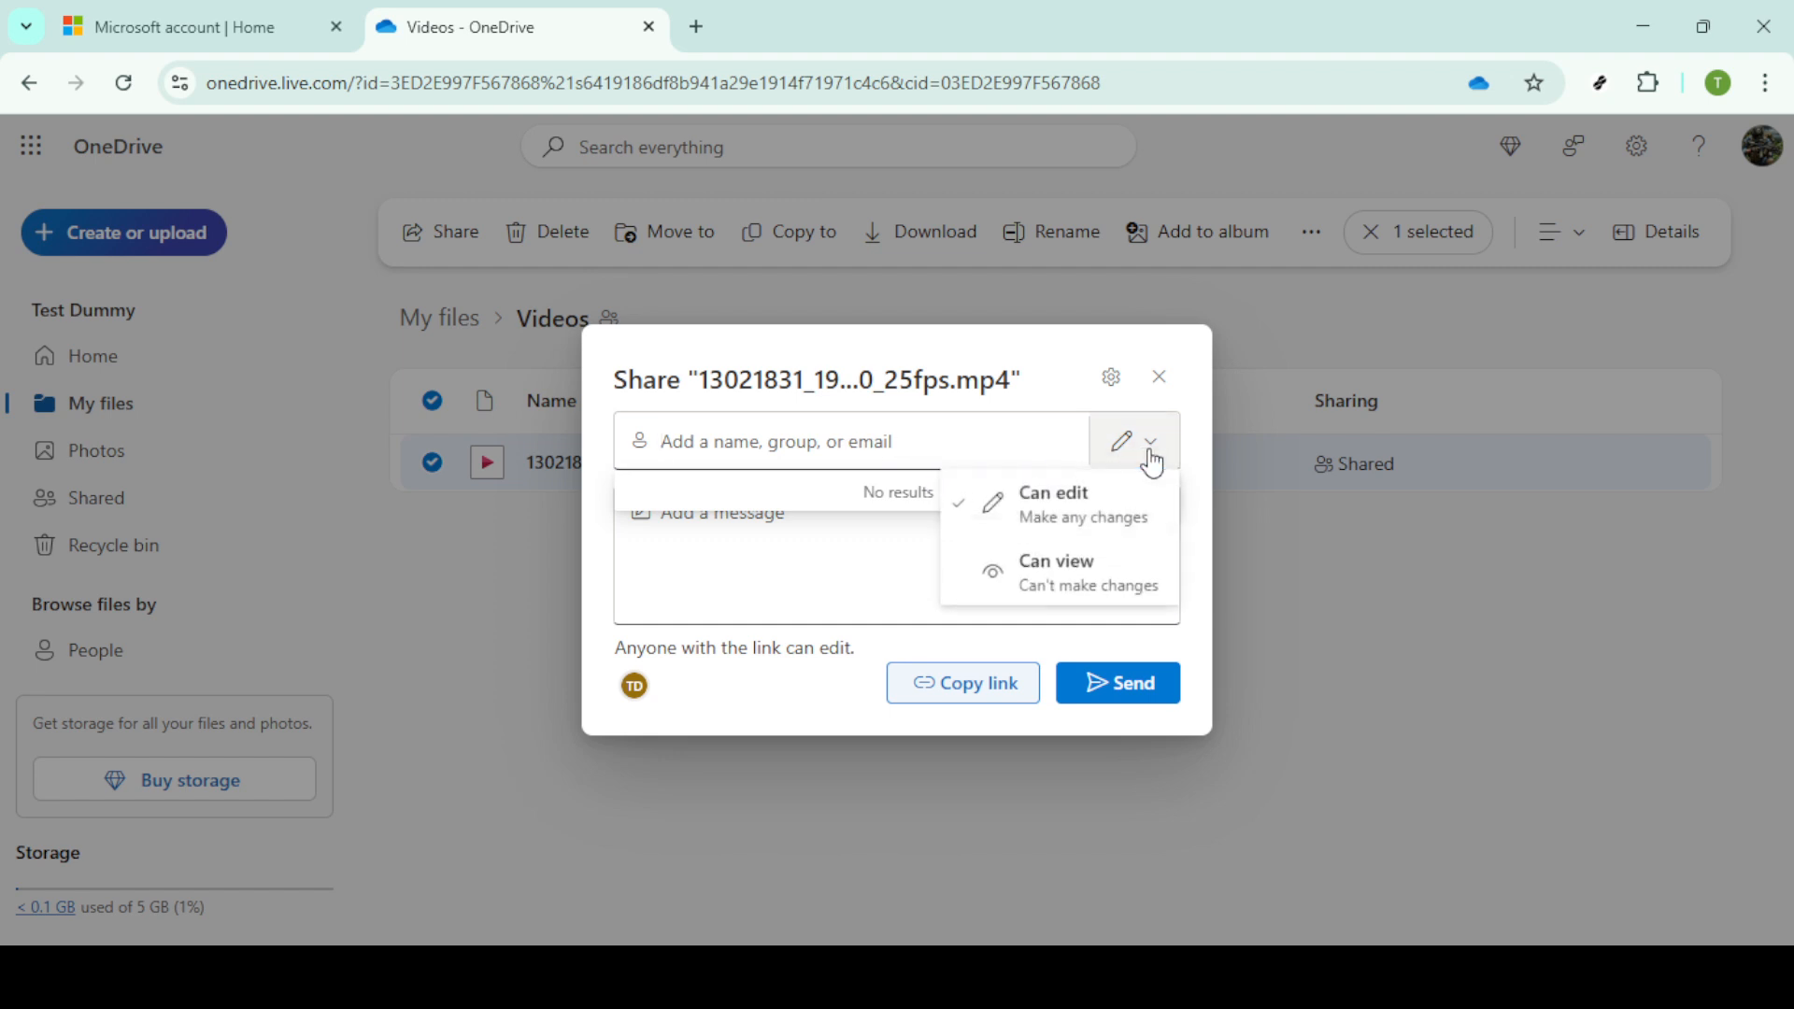
mouse_move(1047, 511)
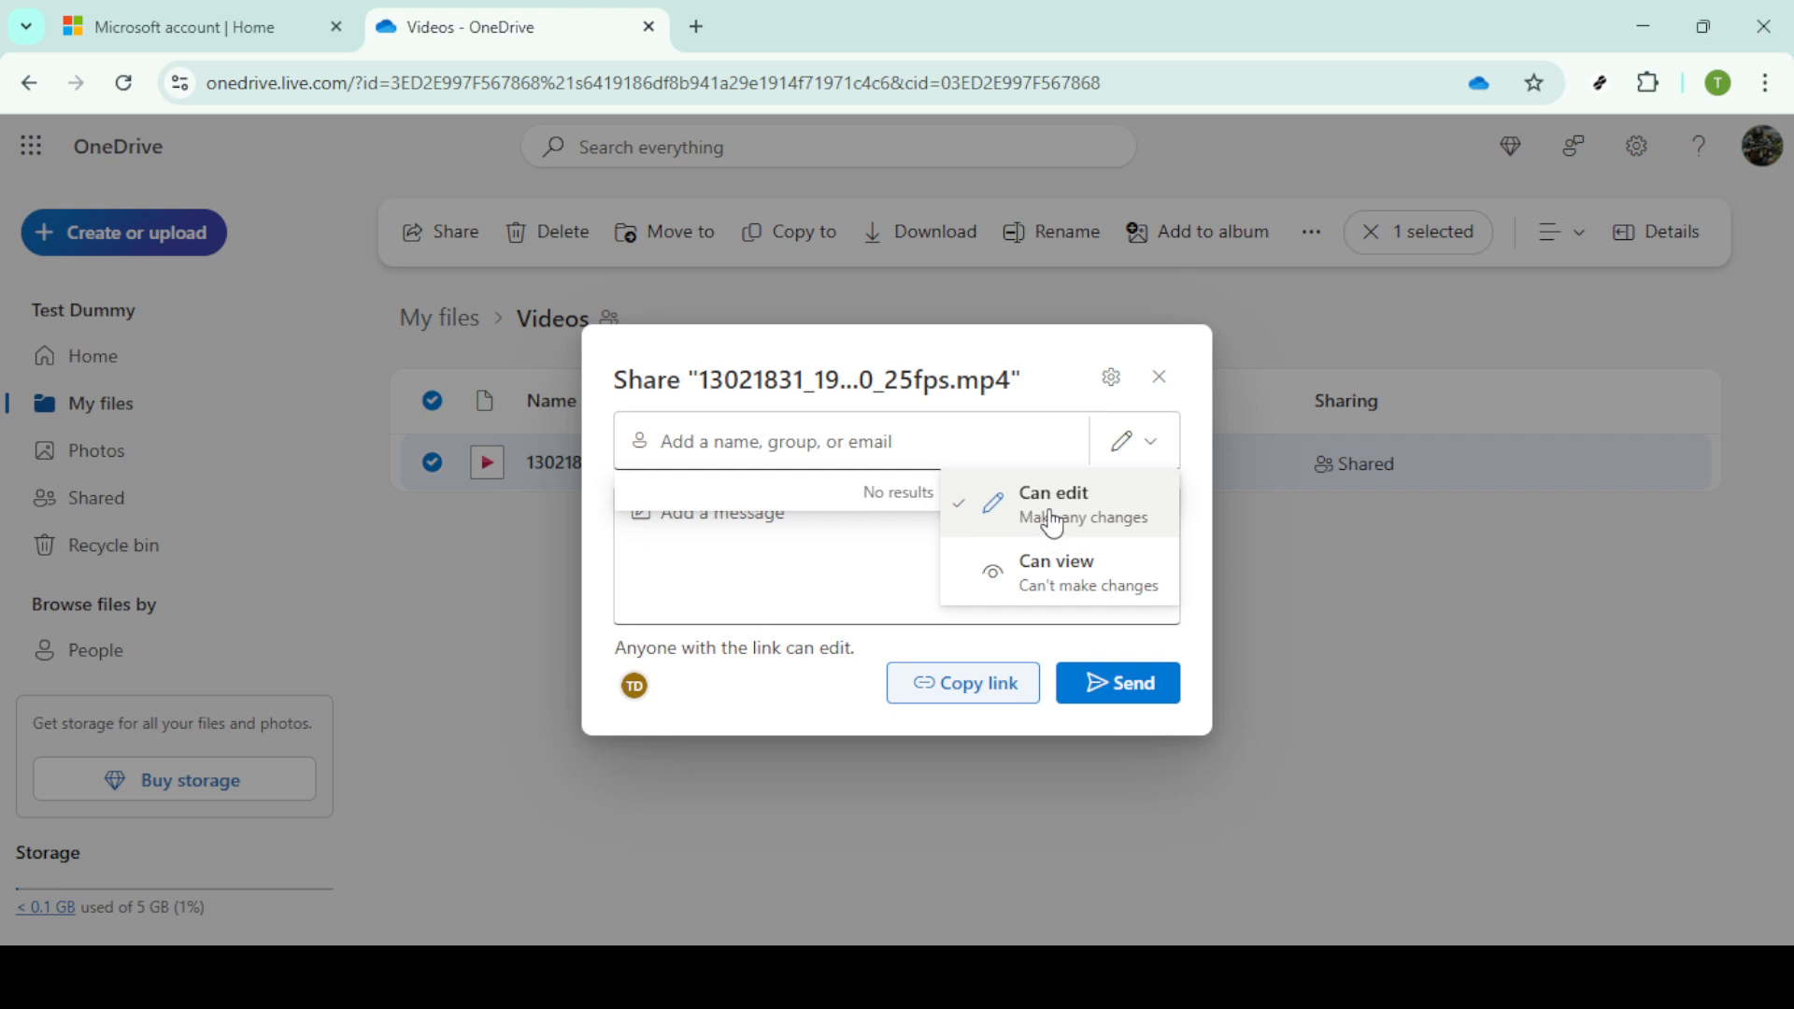
mouse_move(1073, 514)
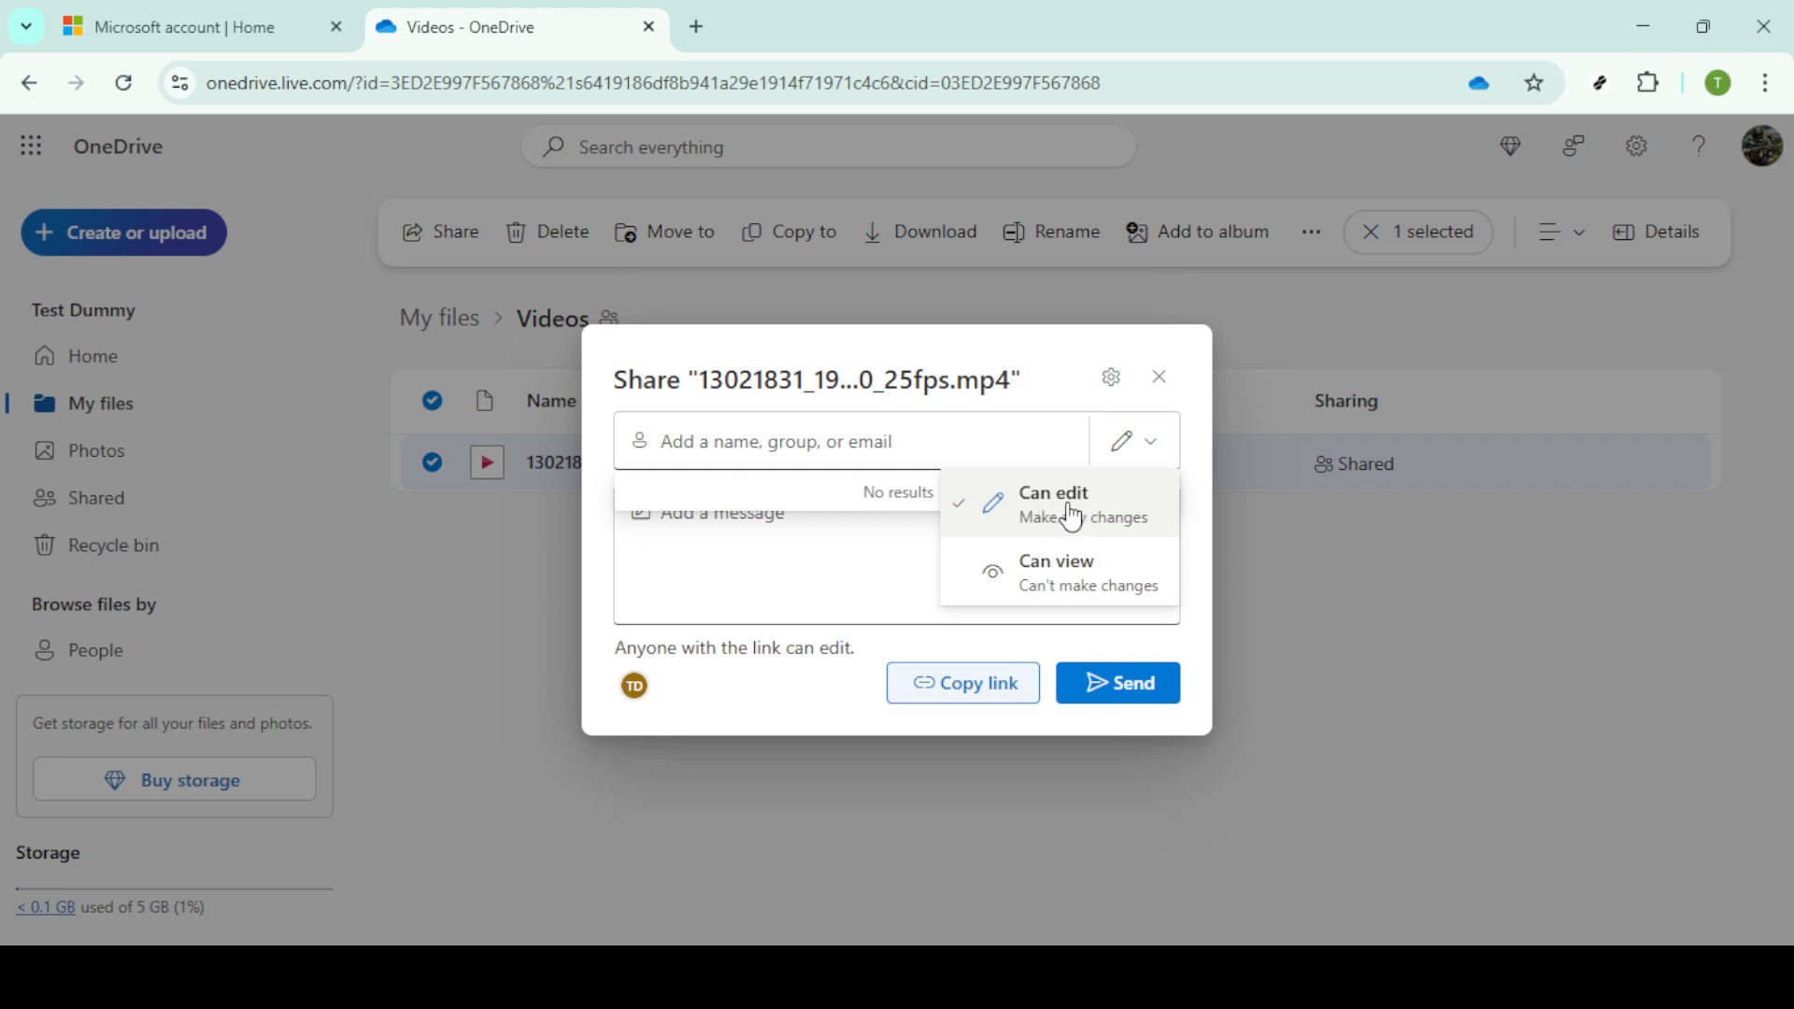
mouse_move(1038, 568)
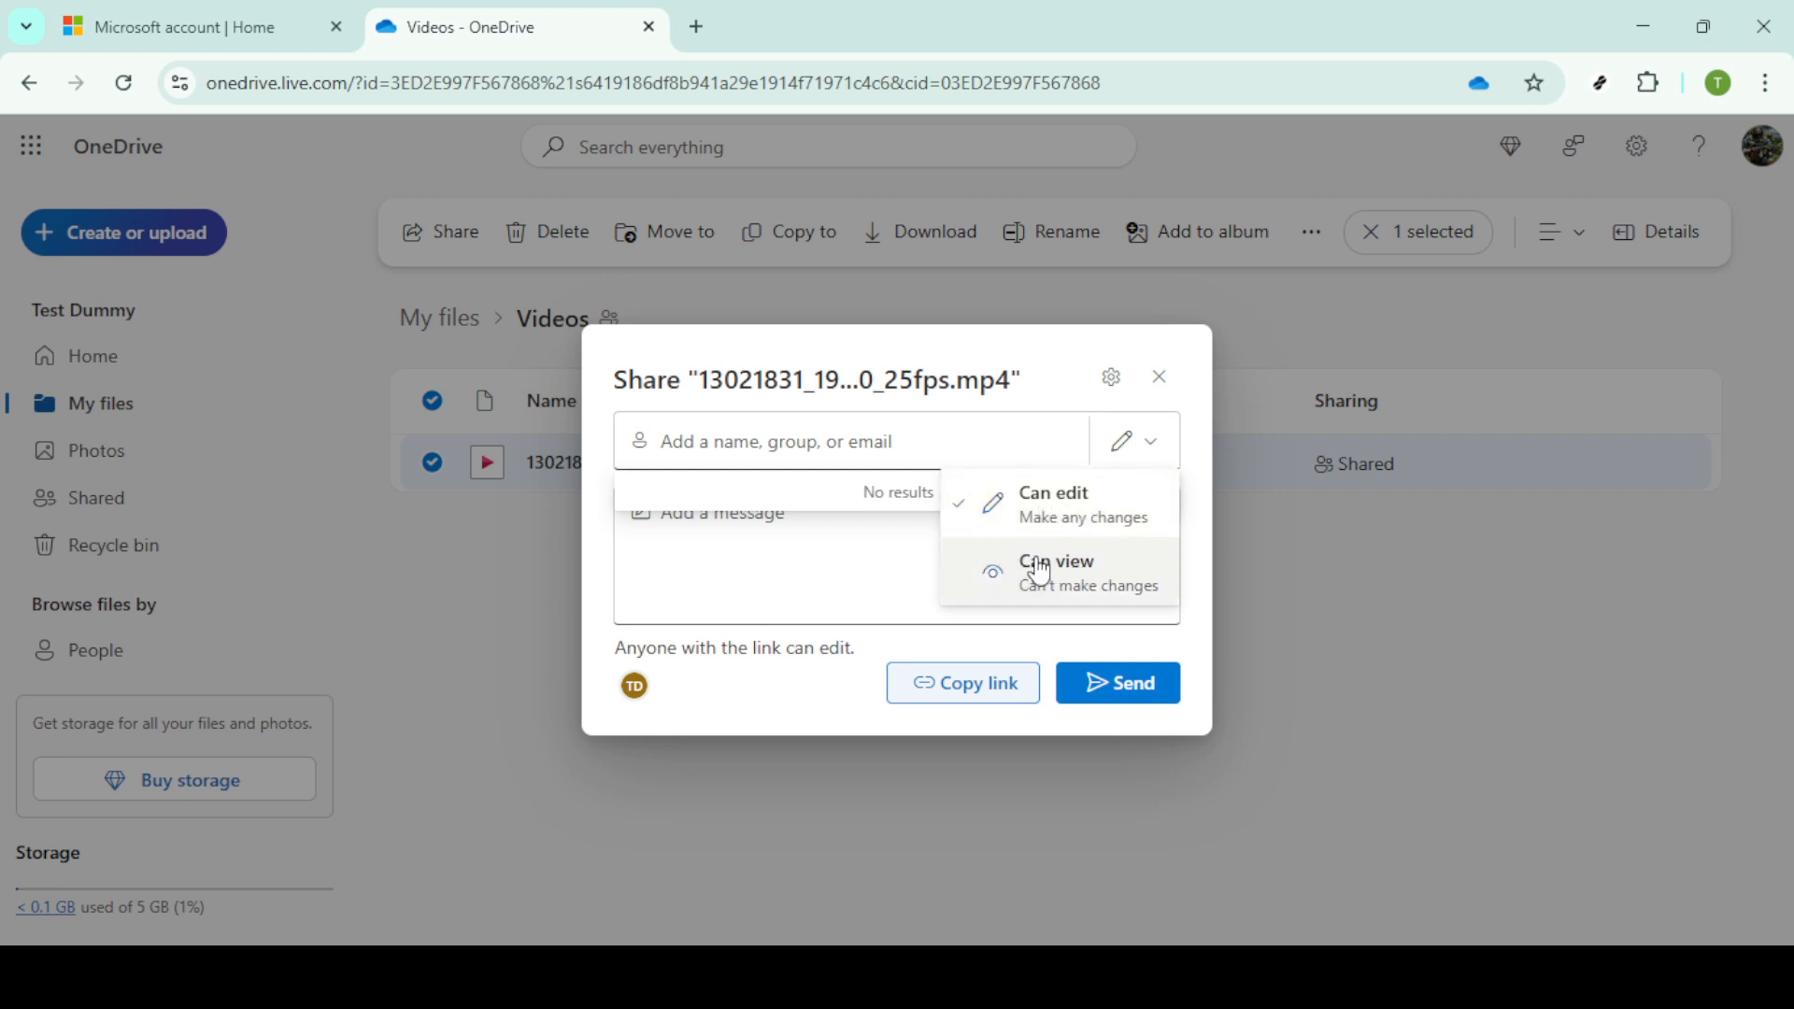
mouse_move(1086, 602)
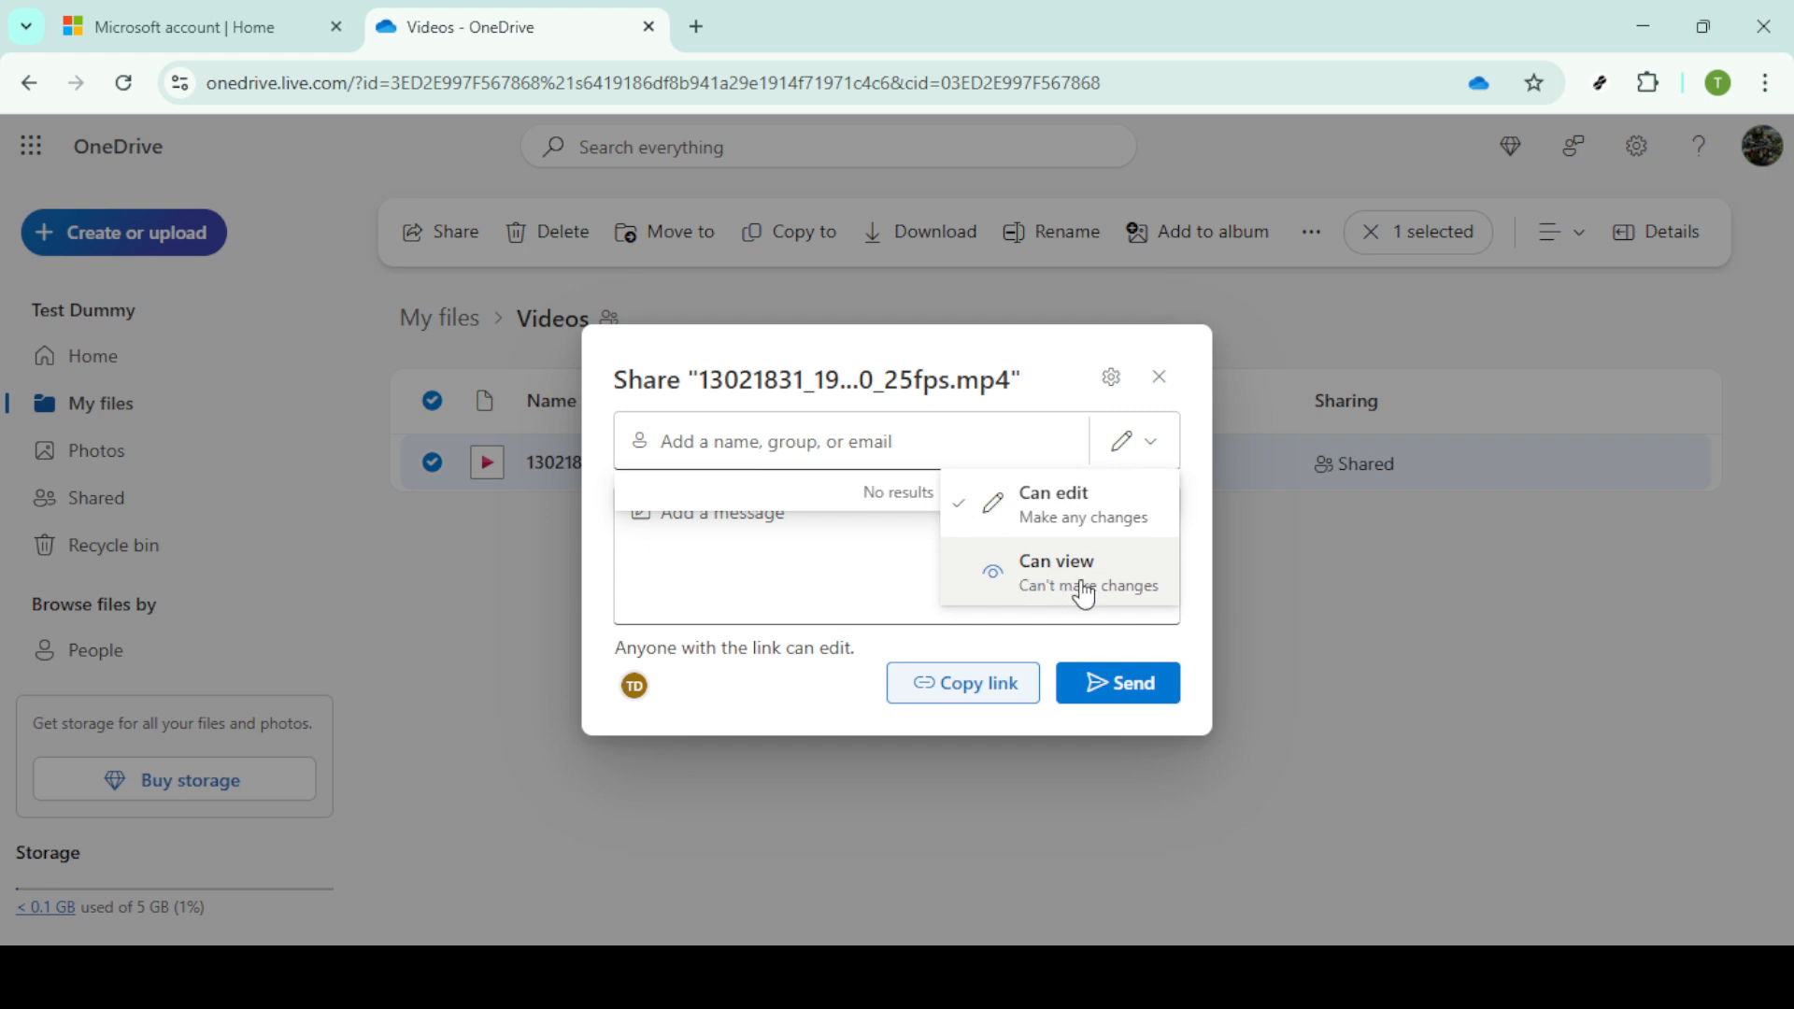
mouse_move(1151, 575)
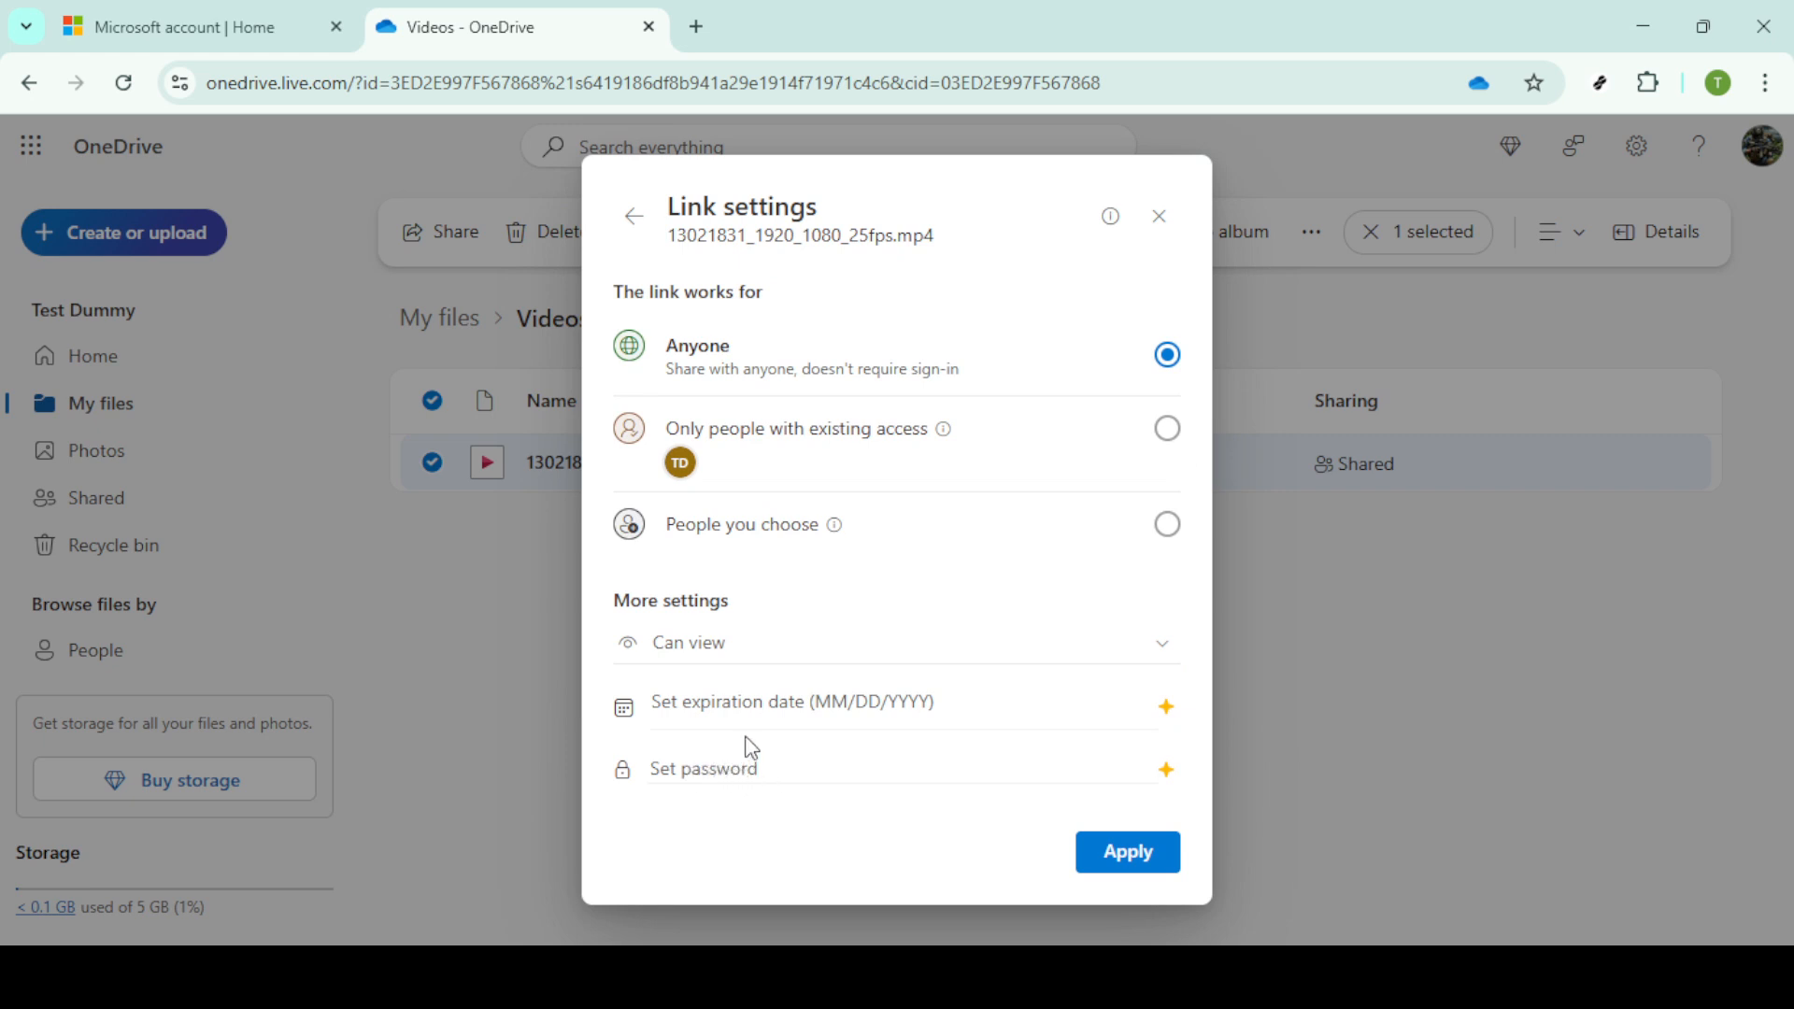
mouse_move(736, 722)
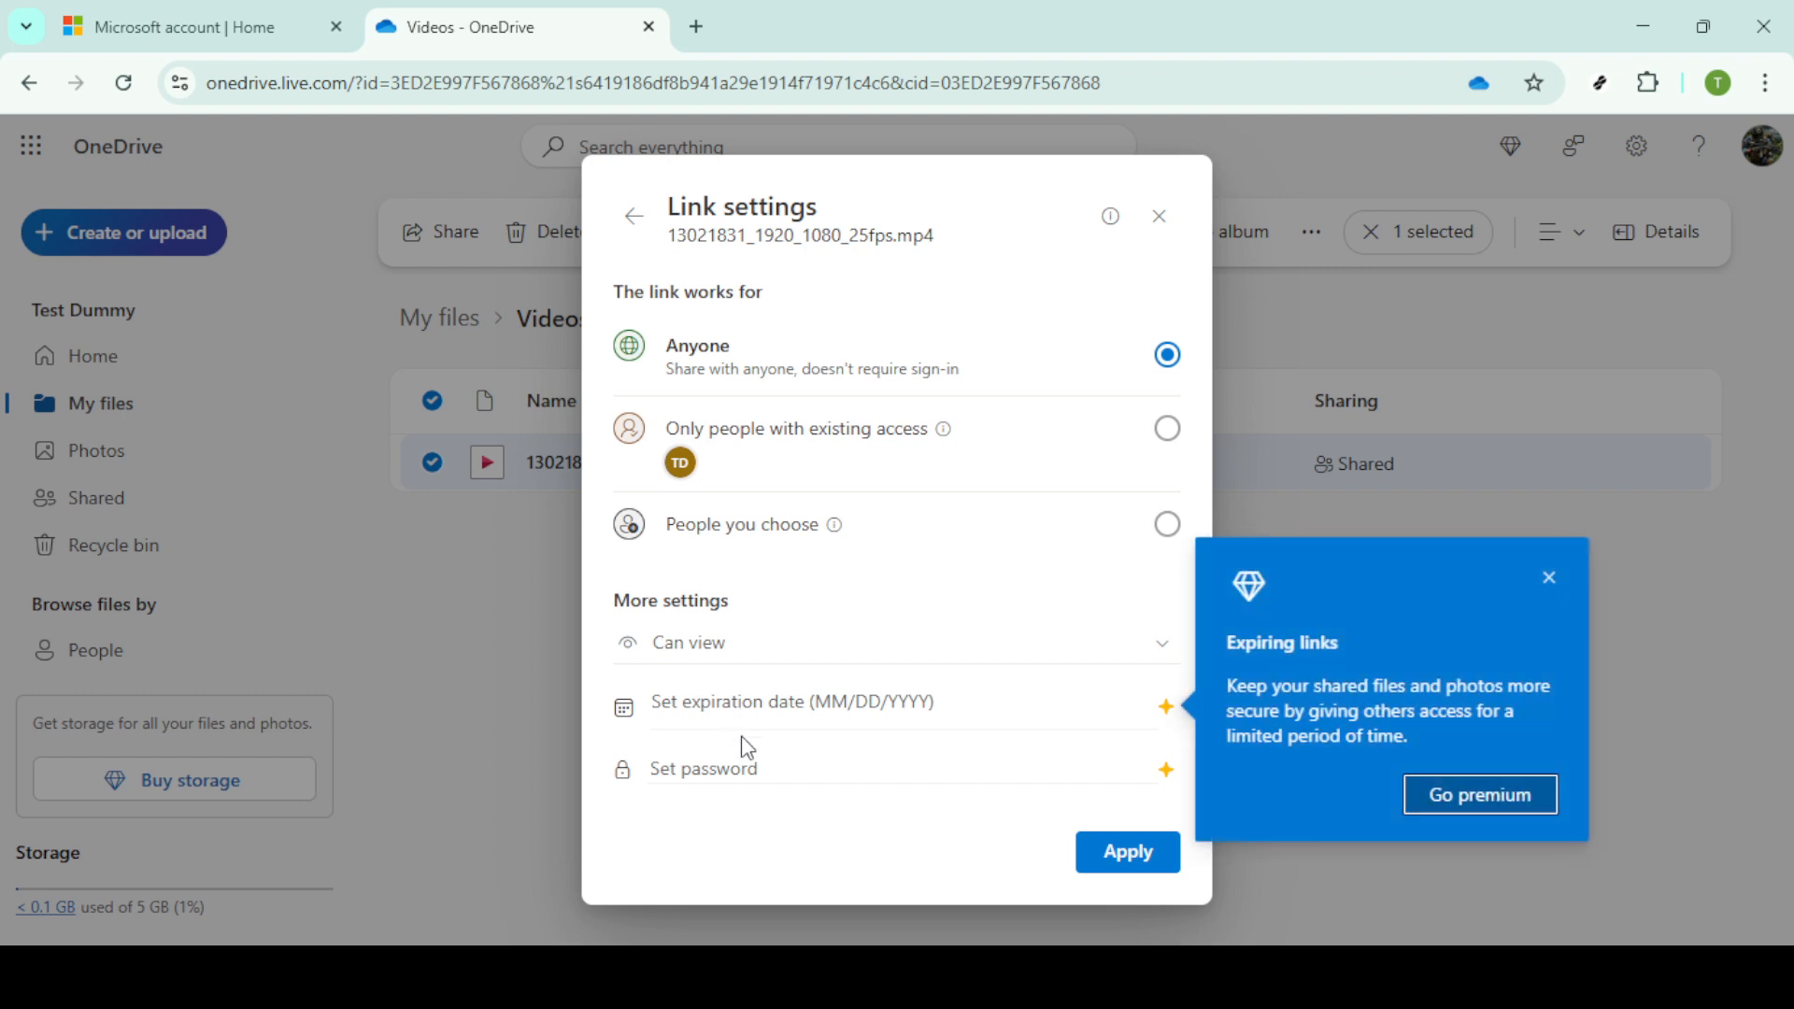
mouse_move(755, 785)
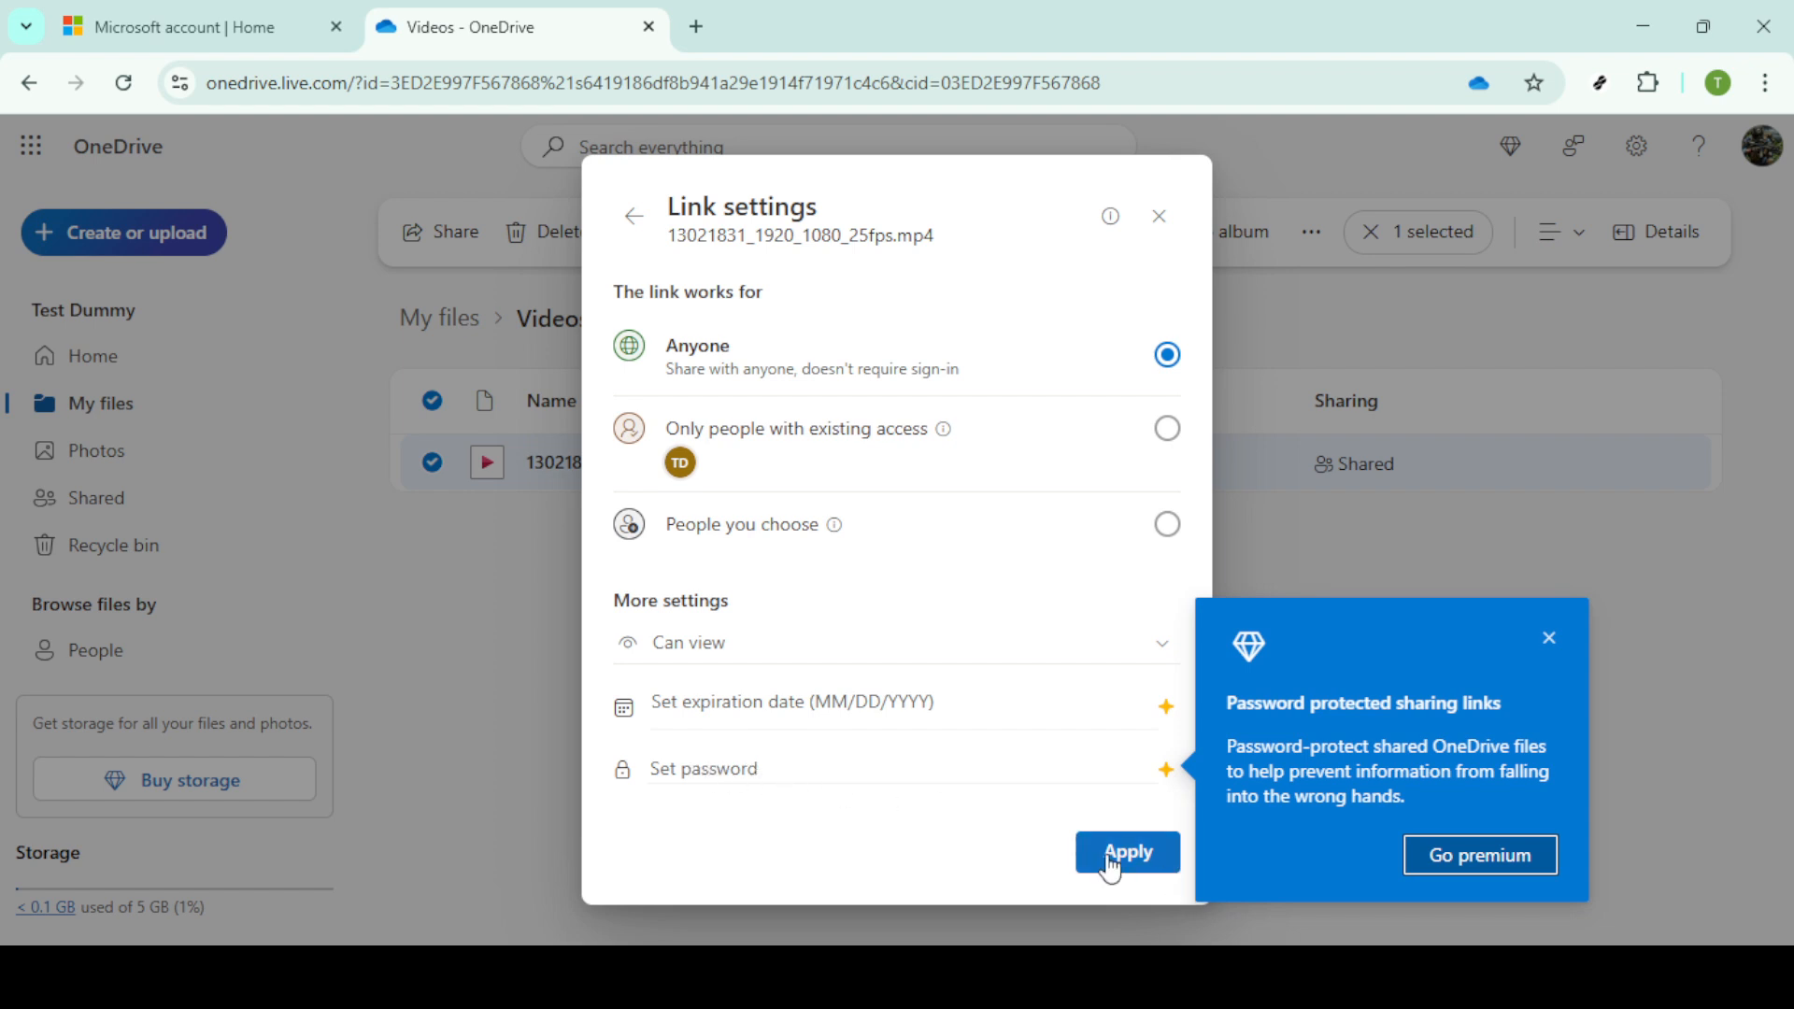
Step: Apply link settings of Anyone with Can view permission
left_click(1127, 852)
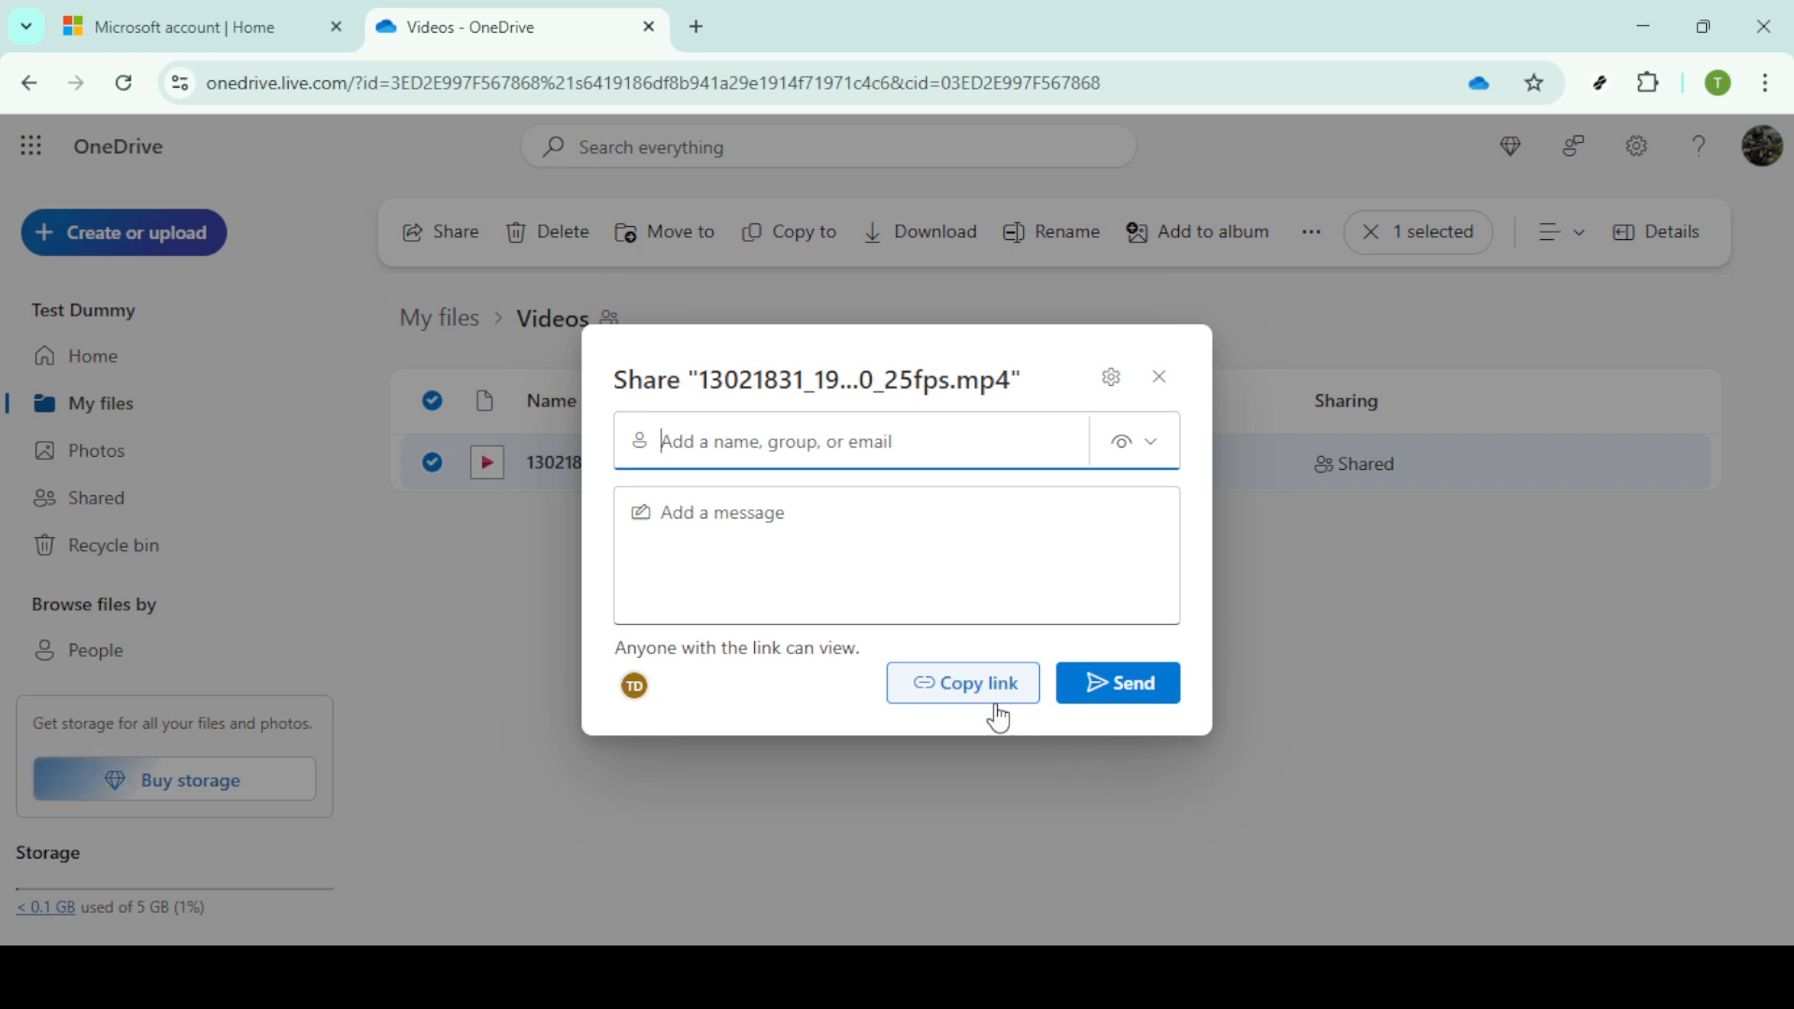
mouse_move(964, 685)
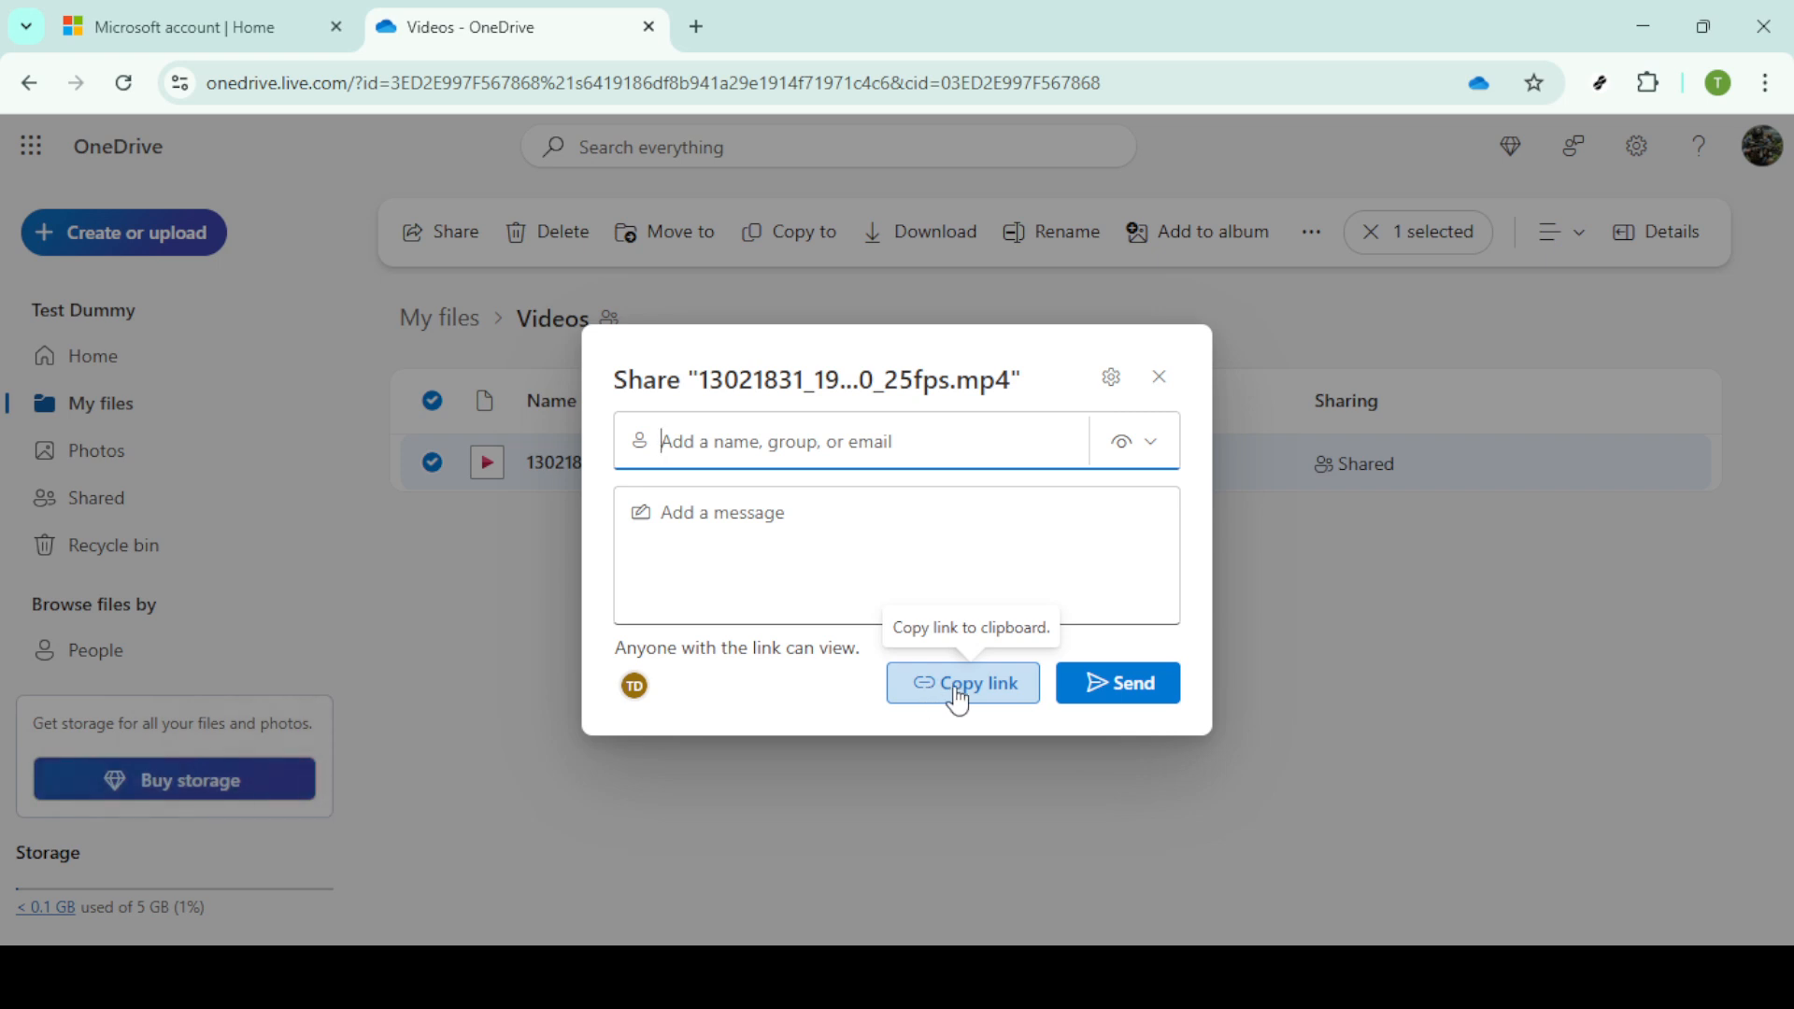
Step: Copy the view-only link to the clipboard, then attempt Send, which warns to add people first
left_click(962, 682)
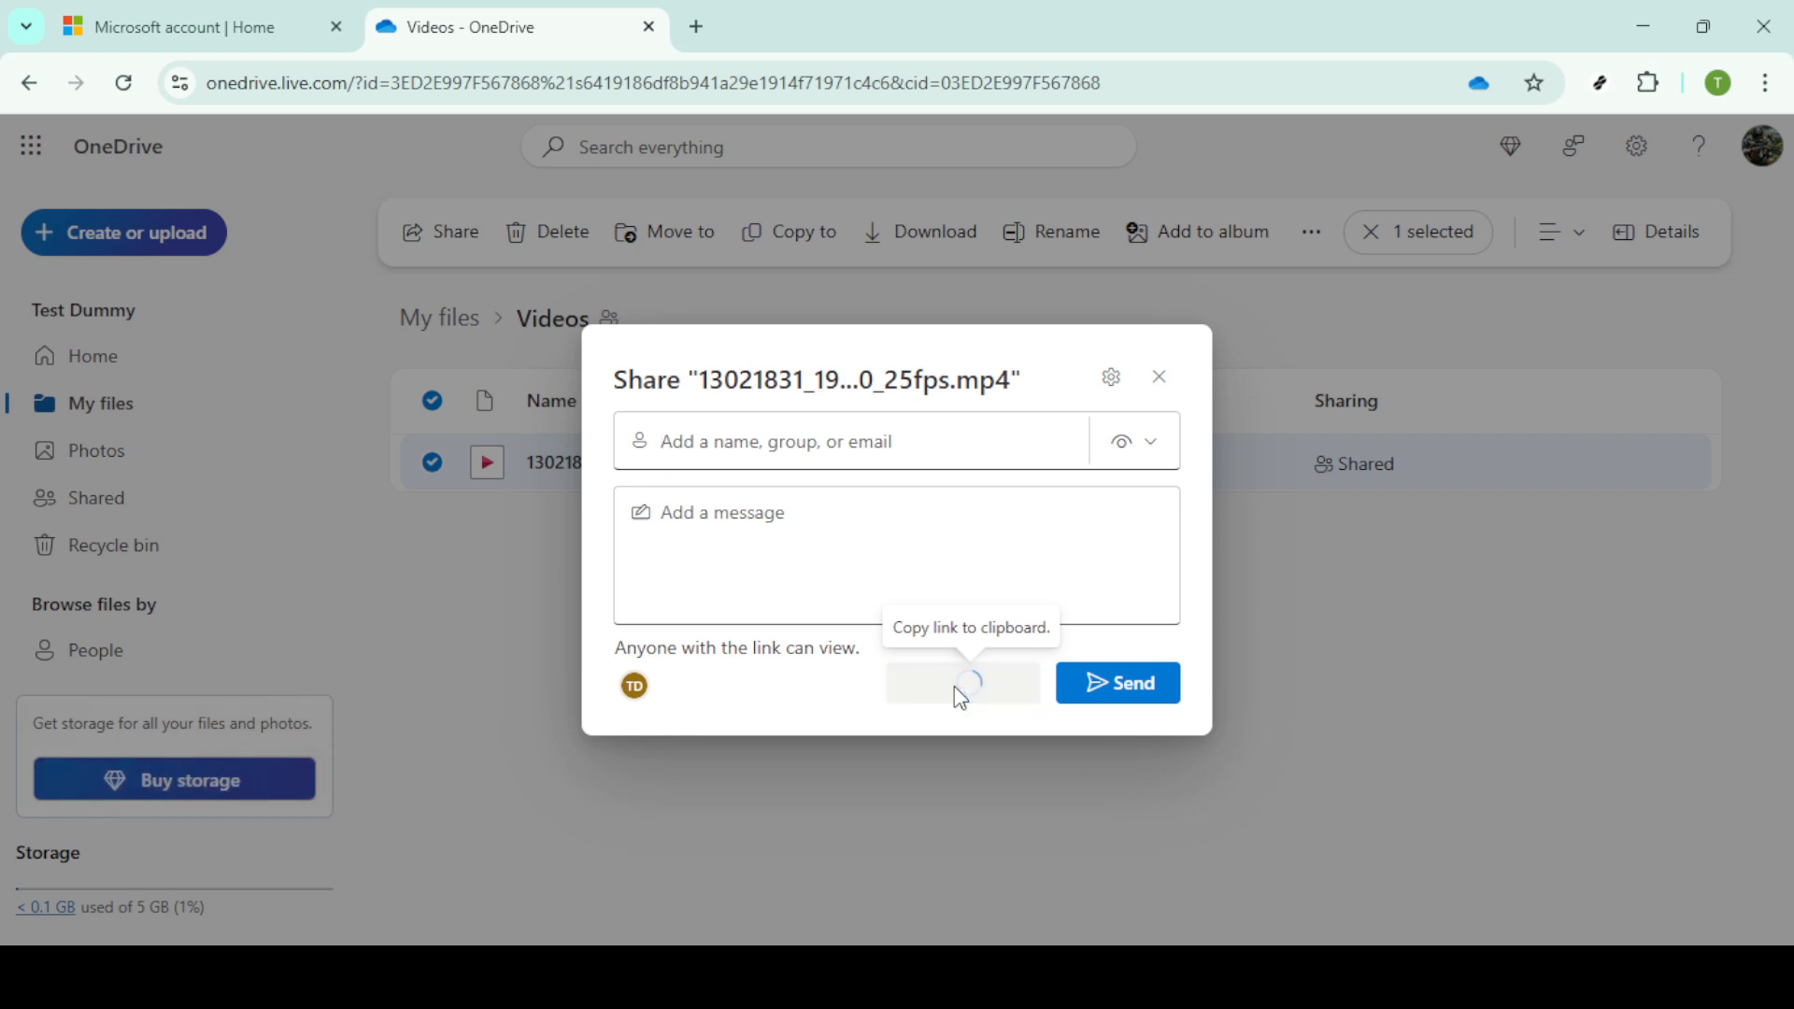
left_click(962, 684)
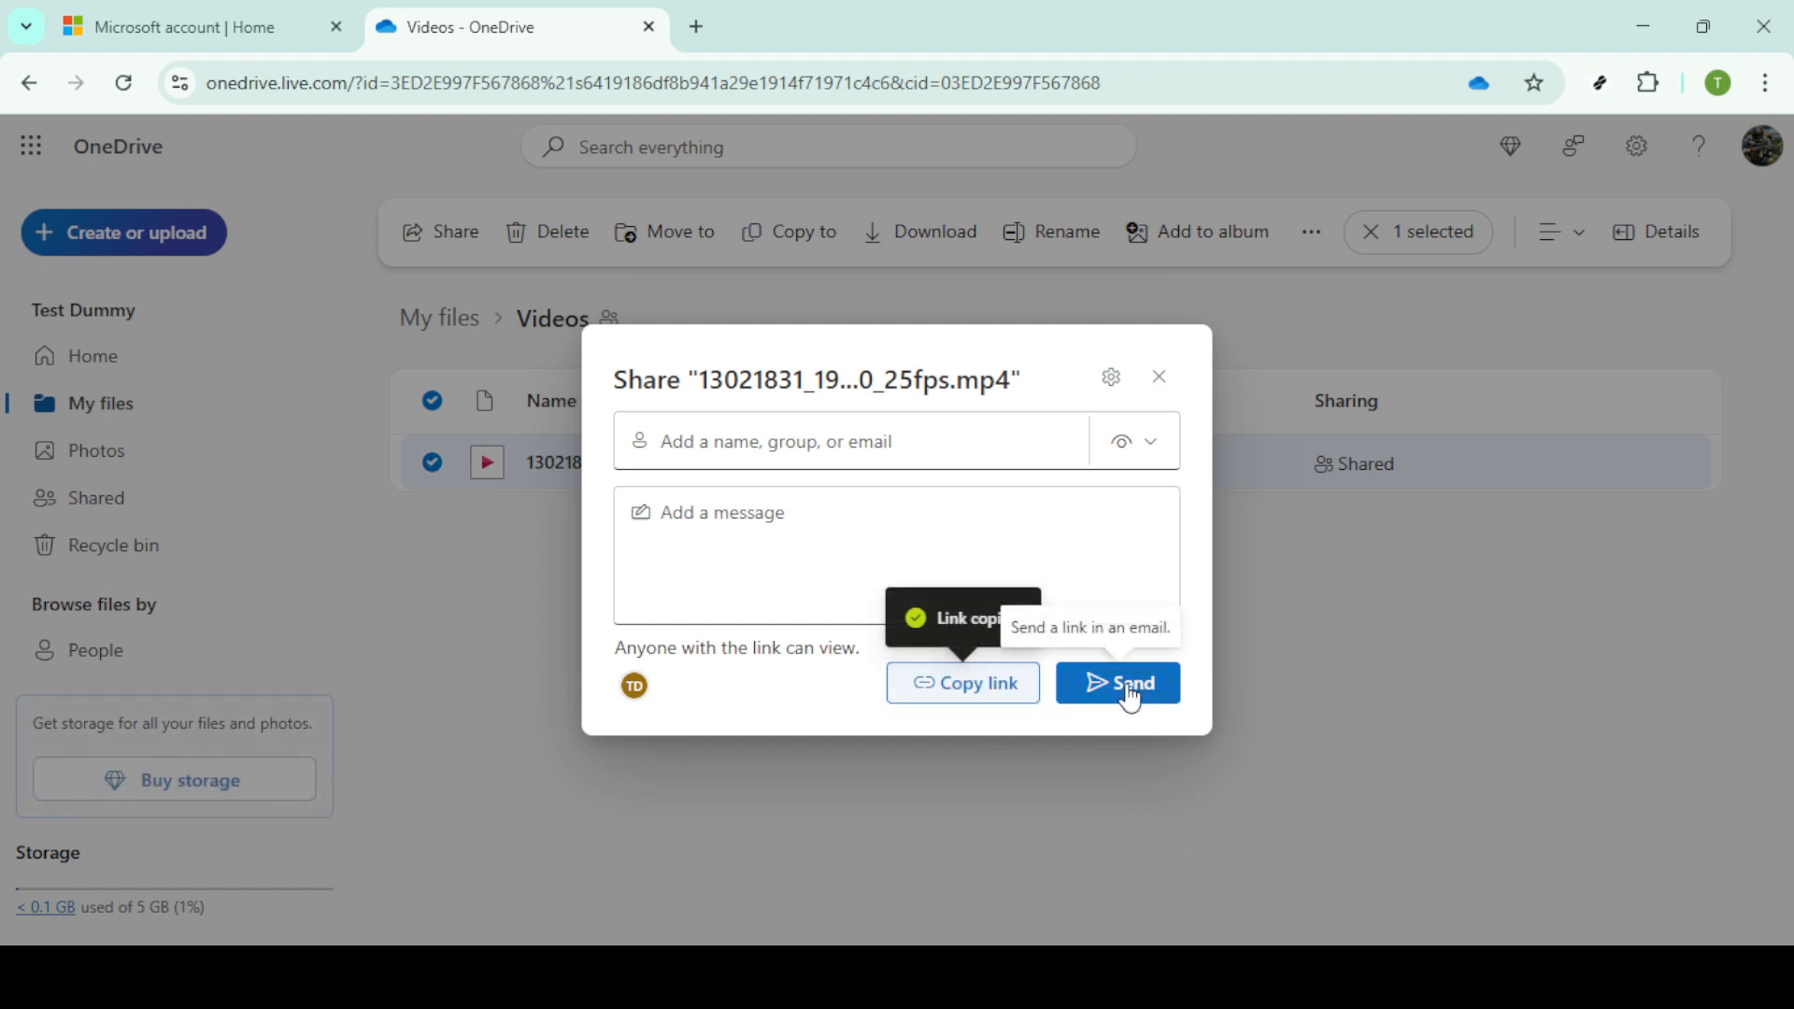
left_click(1118, 684)
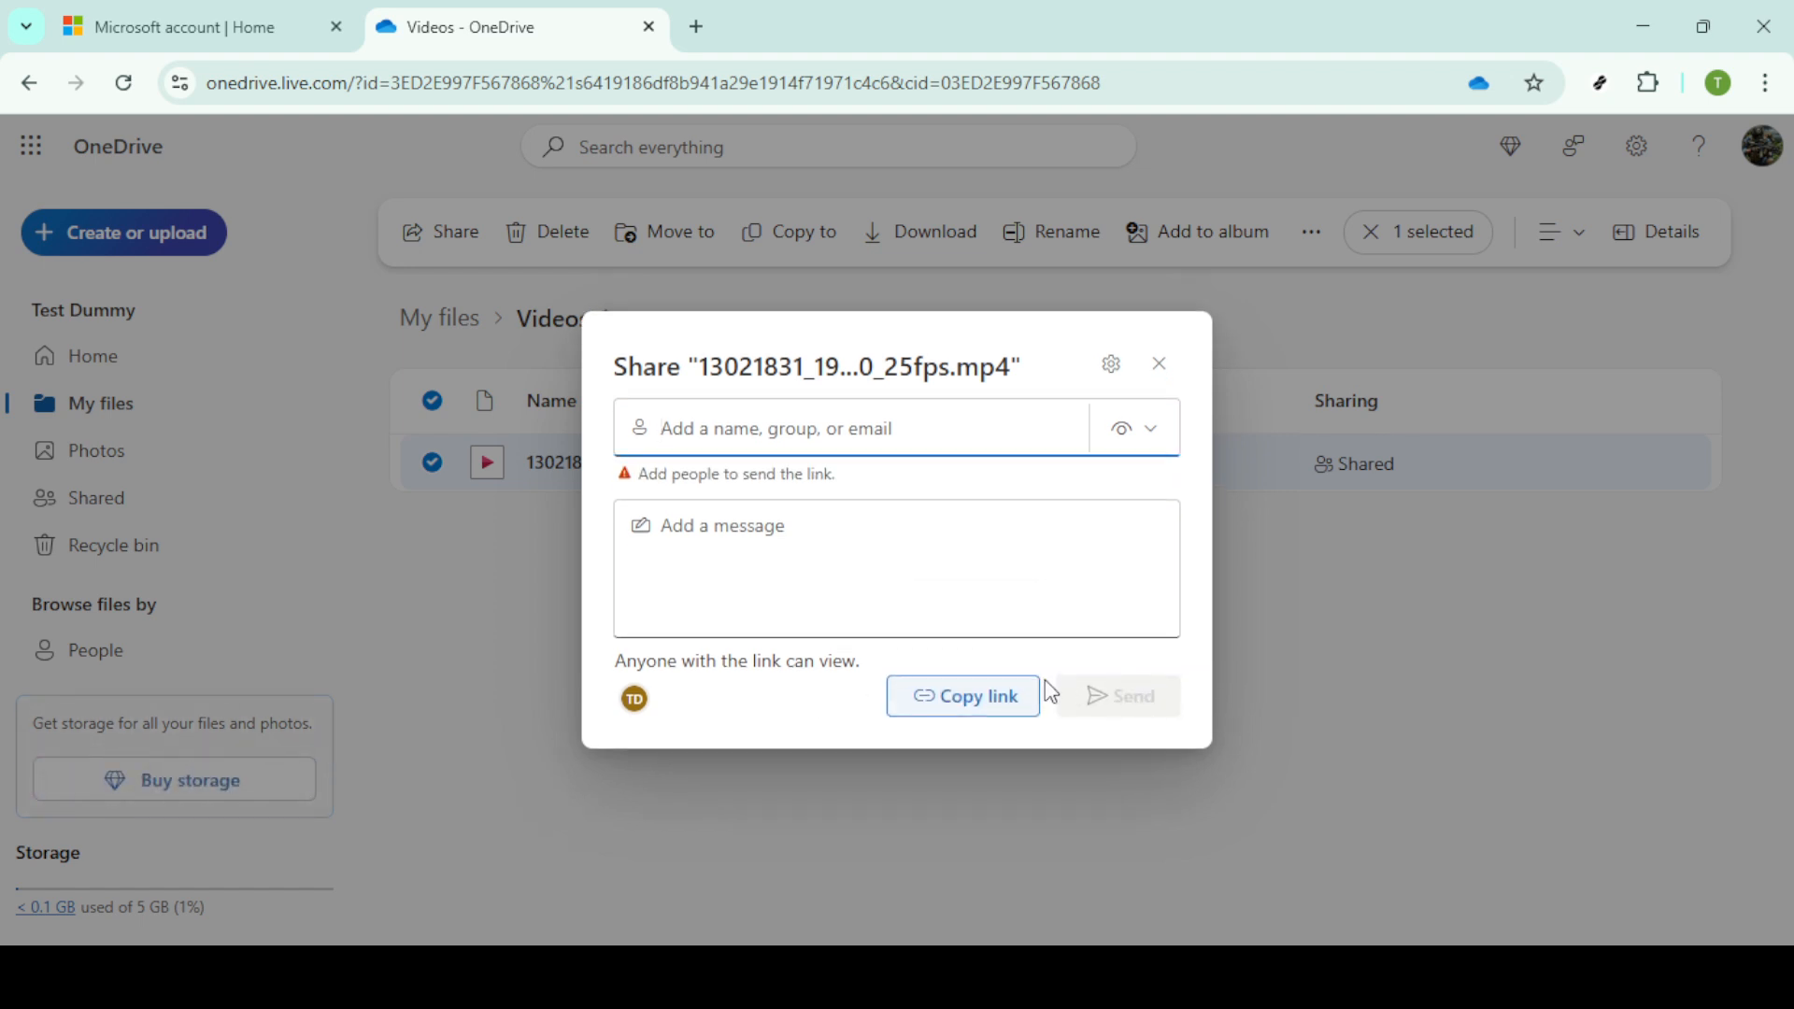